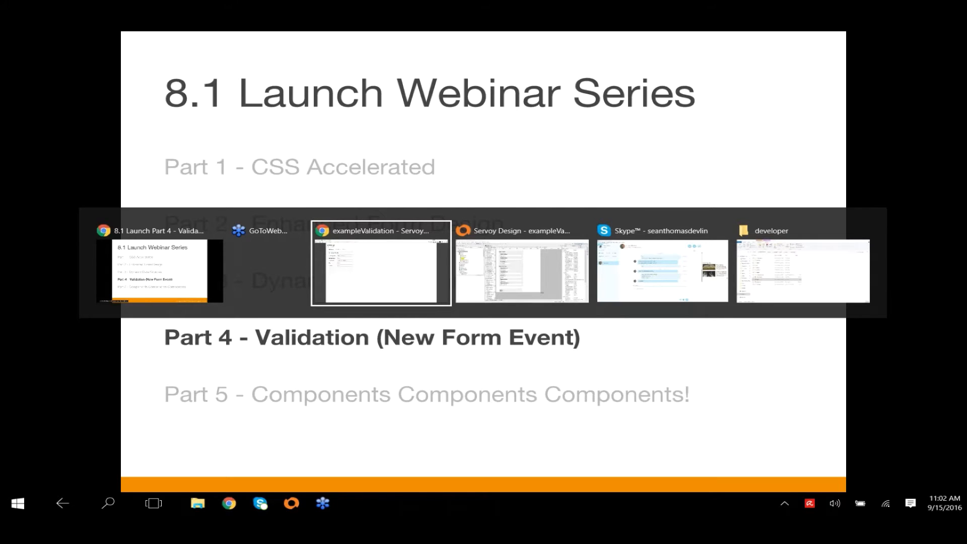
Step: Switch to the running exampleValidation app and enter a bad Hiredate on the Employee form
click(380, 263)
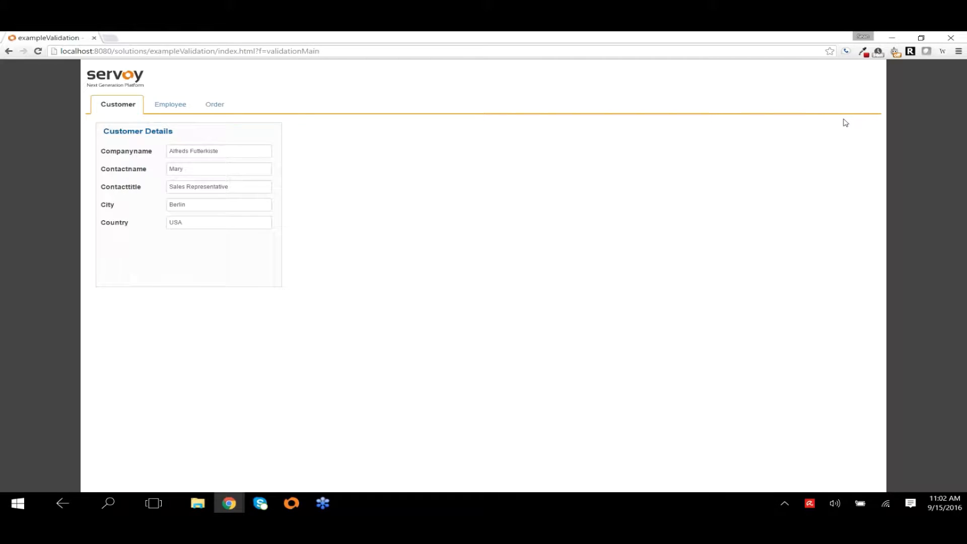
triple_click(219, 168)
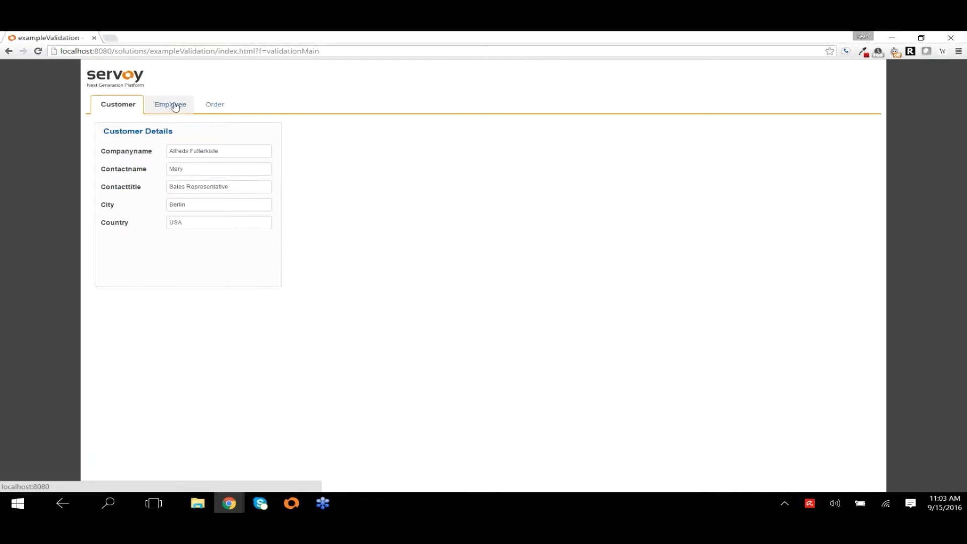
click(169, 103)
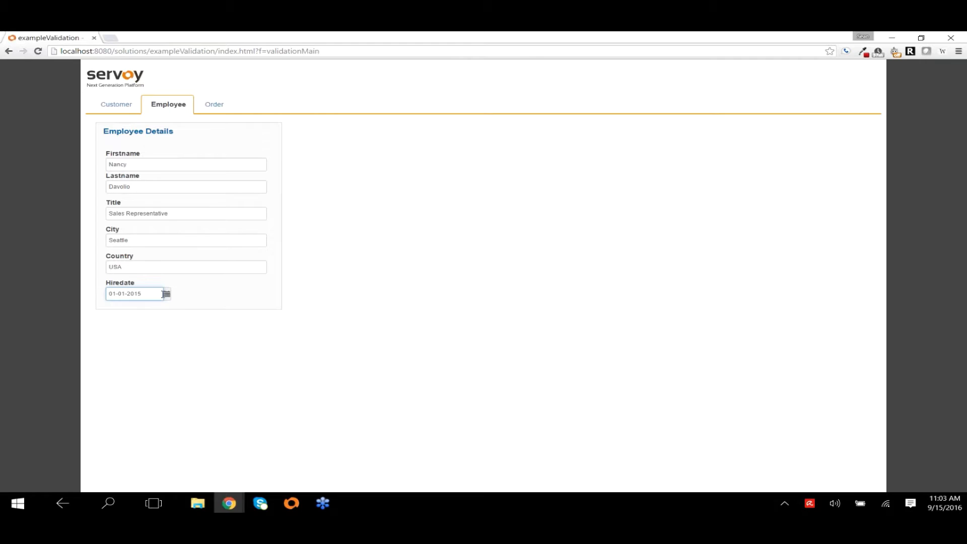
key(Backspace)
text(4)
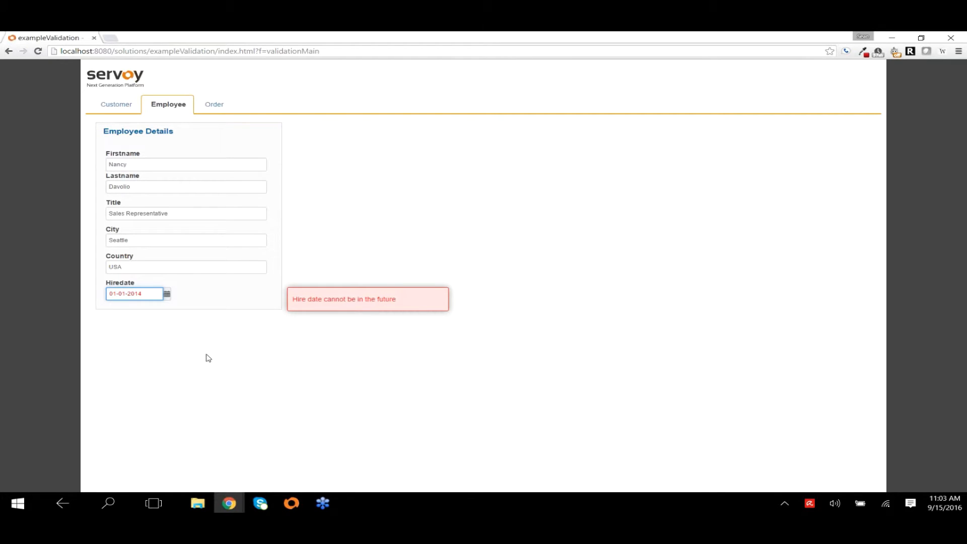
Step: On the Order form, clear Customerid/Employeeid and set Shippeddate earlier than the order date
click(211, 104)
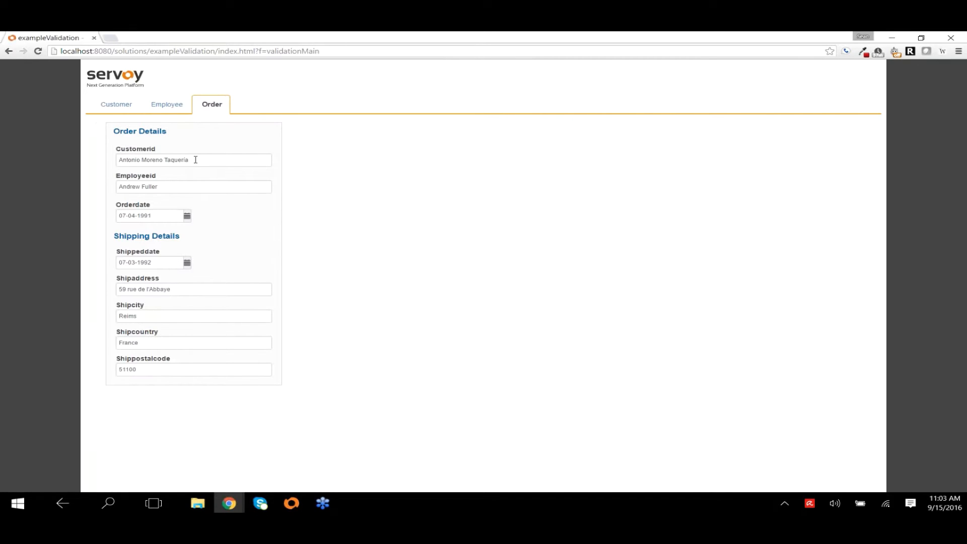
click(193, 160)
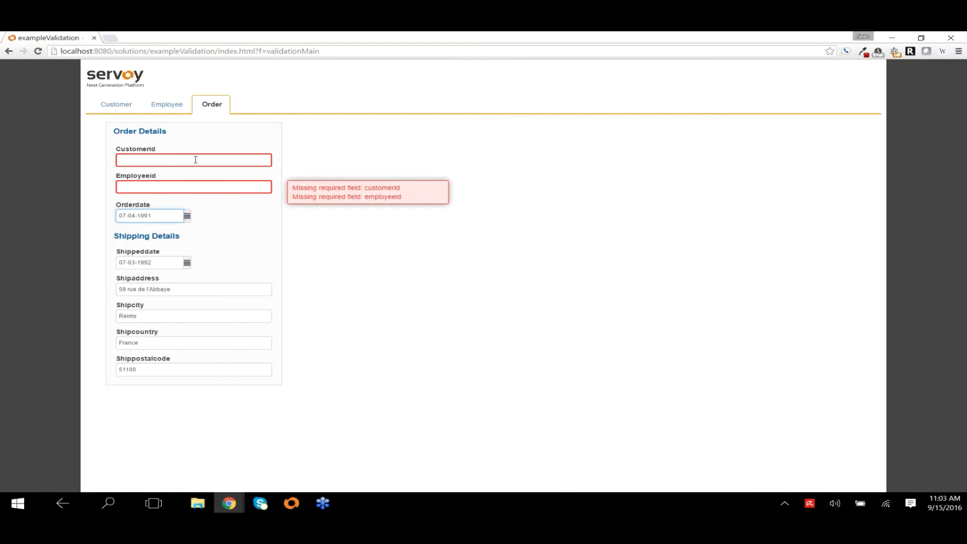
click(194, 187)
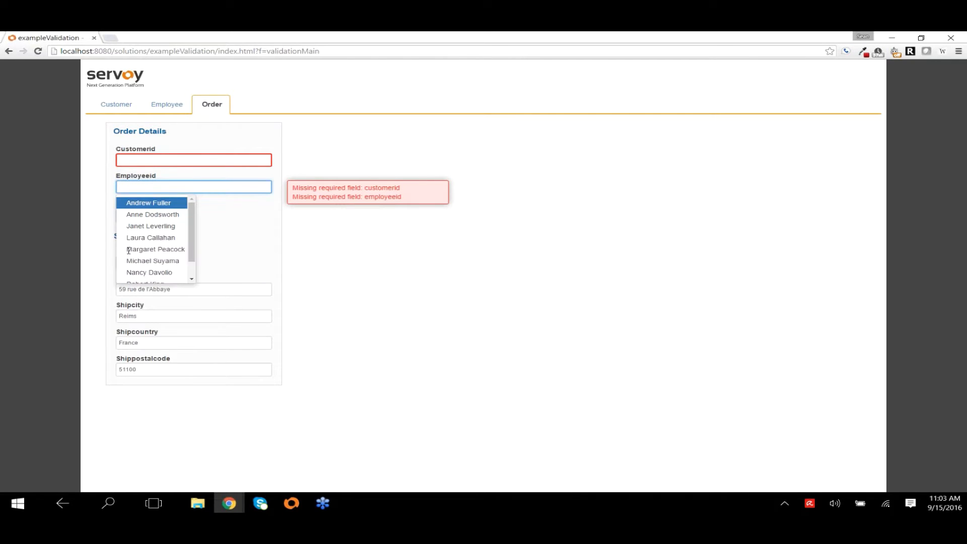
click(151, 225)
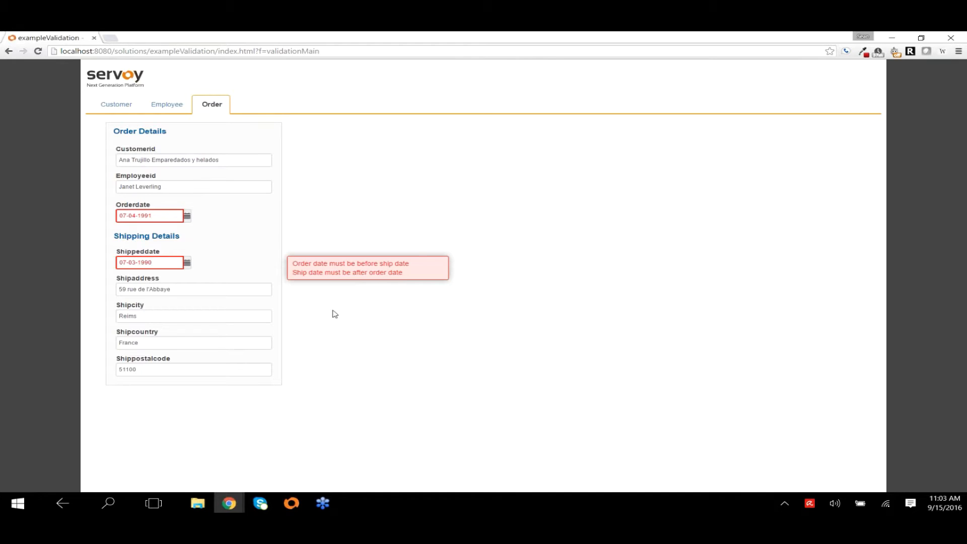
click(148, 262)
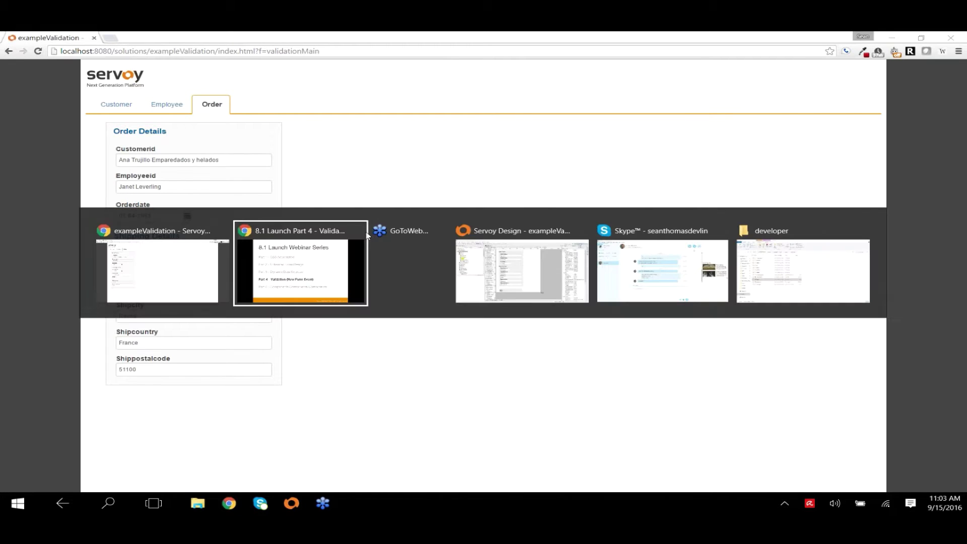
Step: Return to the Part 4 slide deck and advance to the 'Show Us!' slide
click(301, 264)
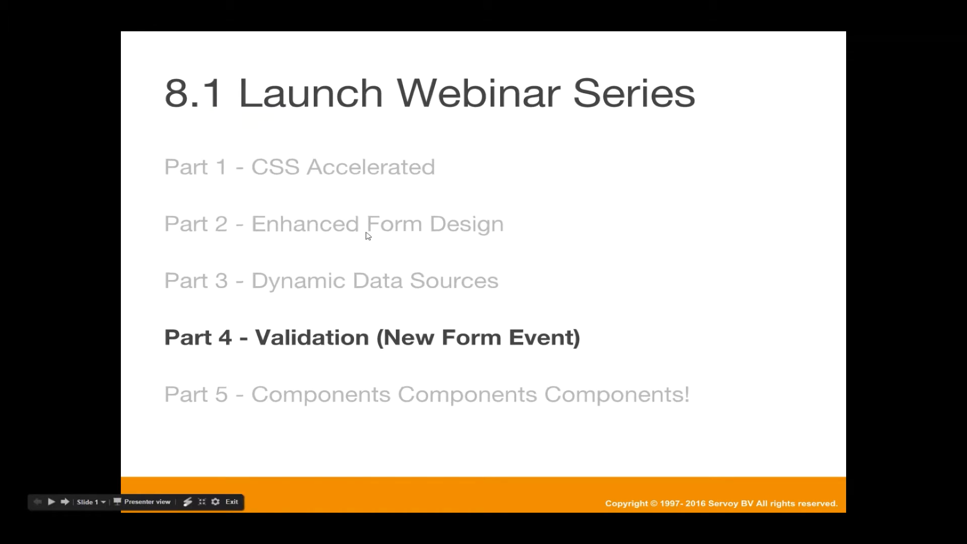
click(232, 502)
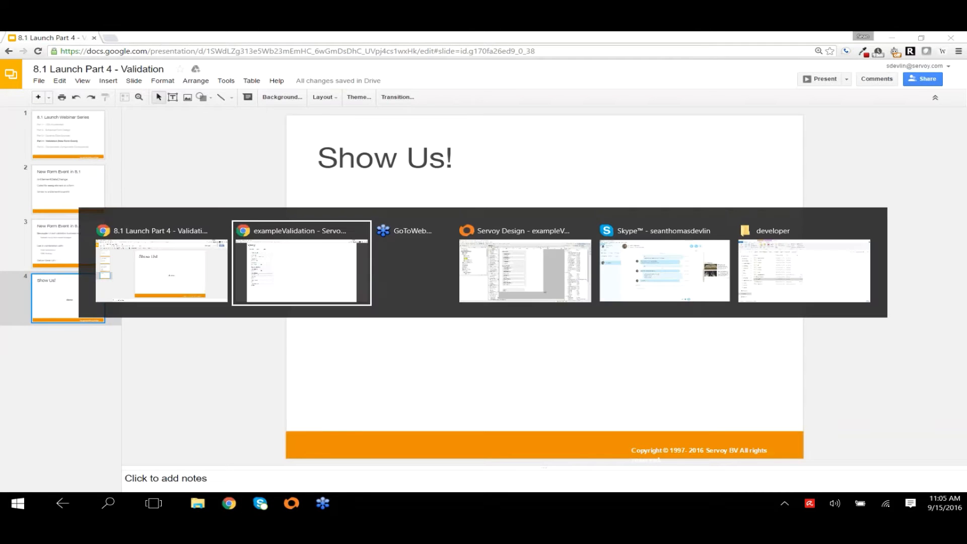
Step: Switch to Servoy Developer and scroll the order form's Properties to its Events section
click(525, 270)
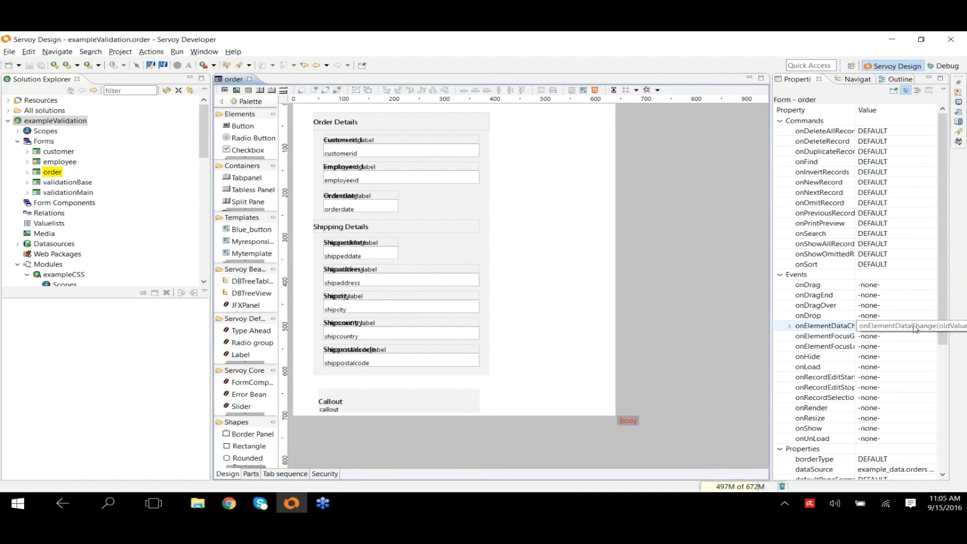
mouse_move(746, 342)
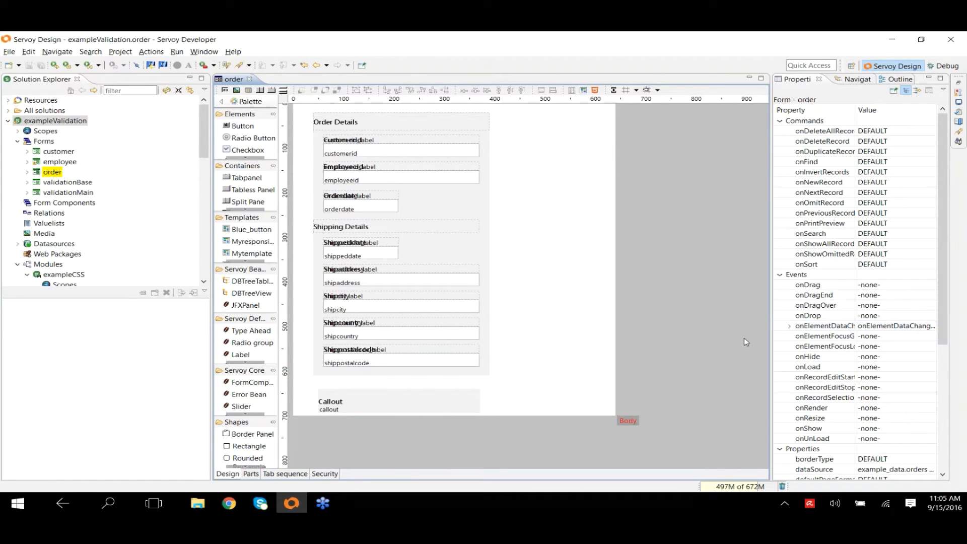
mouse_move(743, 325)
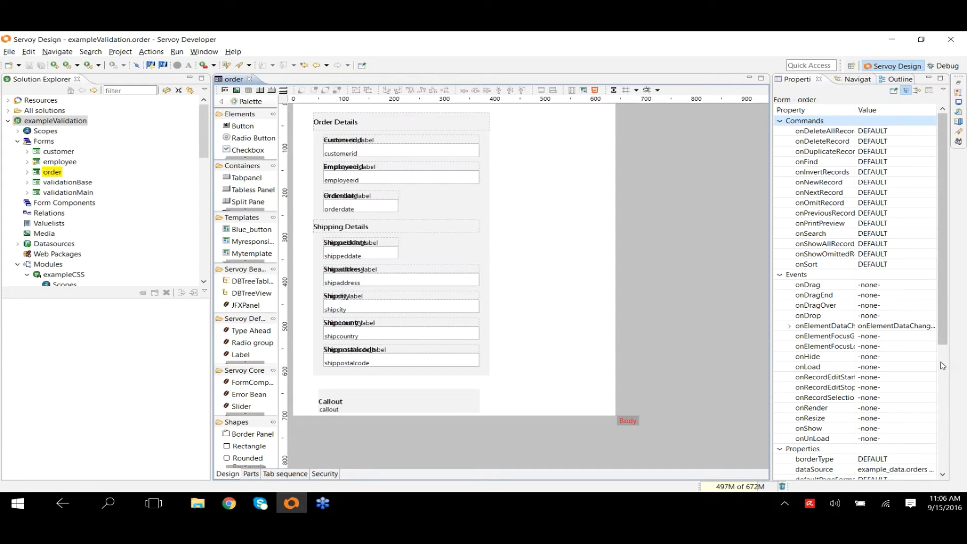
scroll(down, 3)
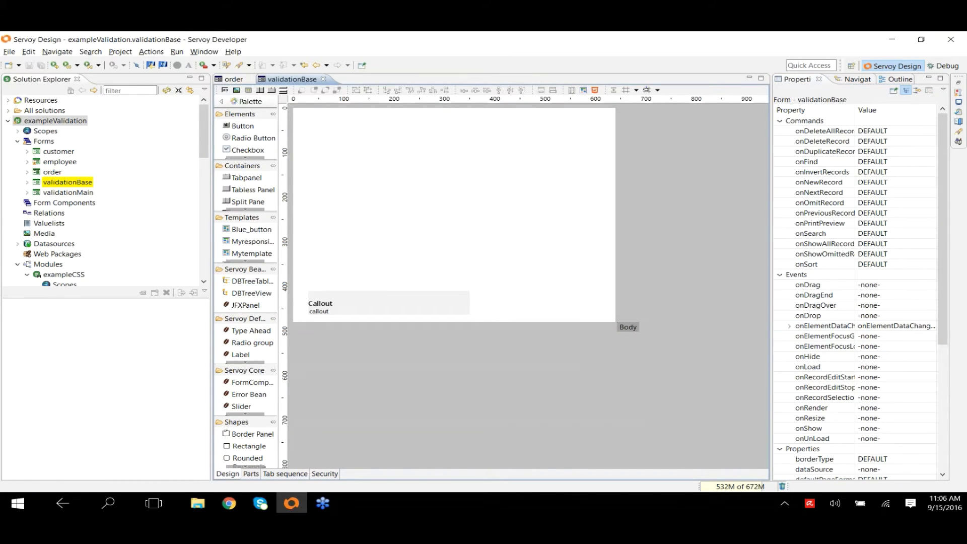
mouse_move(355, 389)
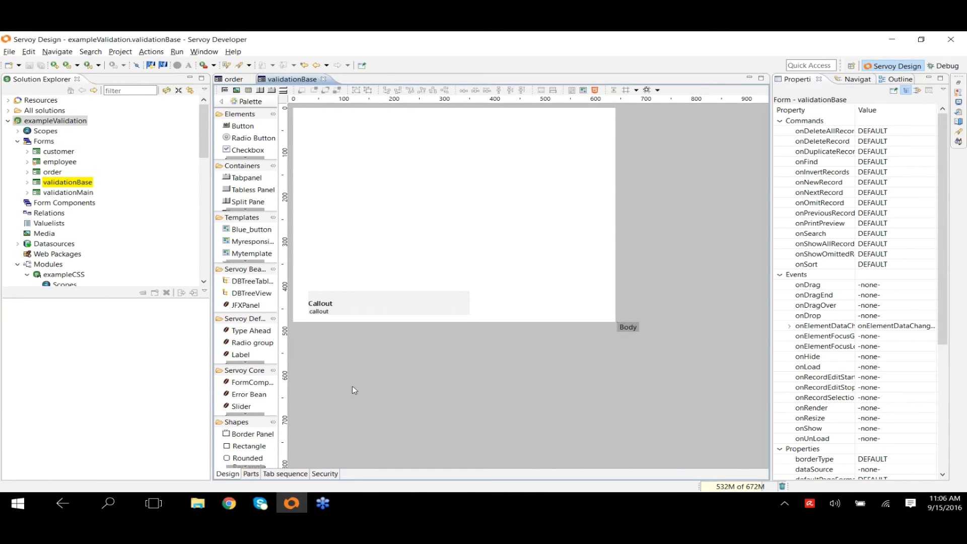
mouse_move(561, 331)
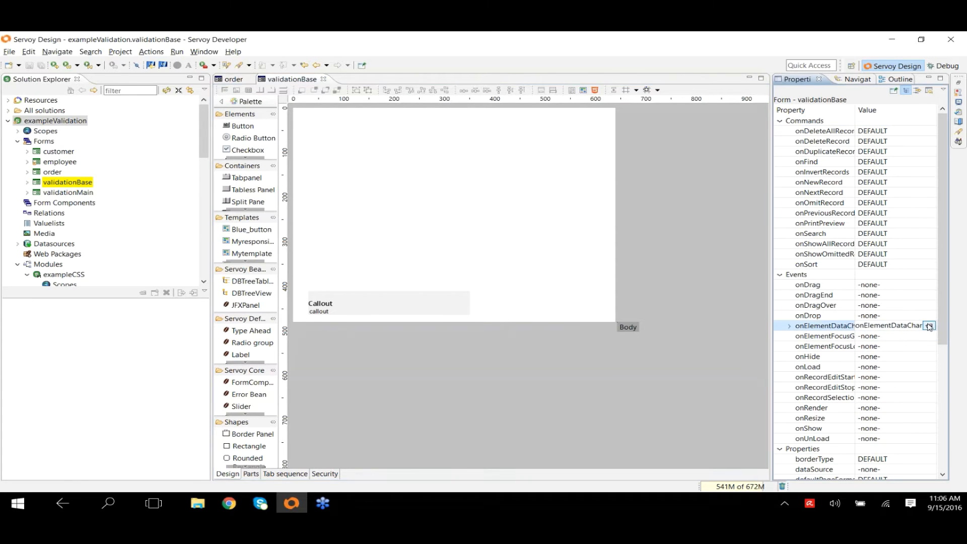
Step: Jump to the validationBase.js onElementDataChange handler that calls validate()
click(928, 326)
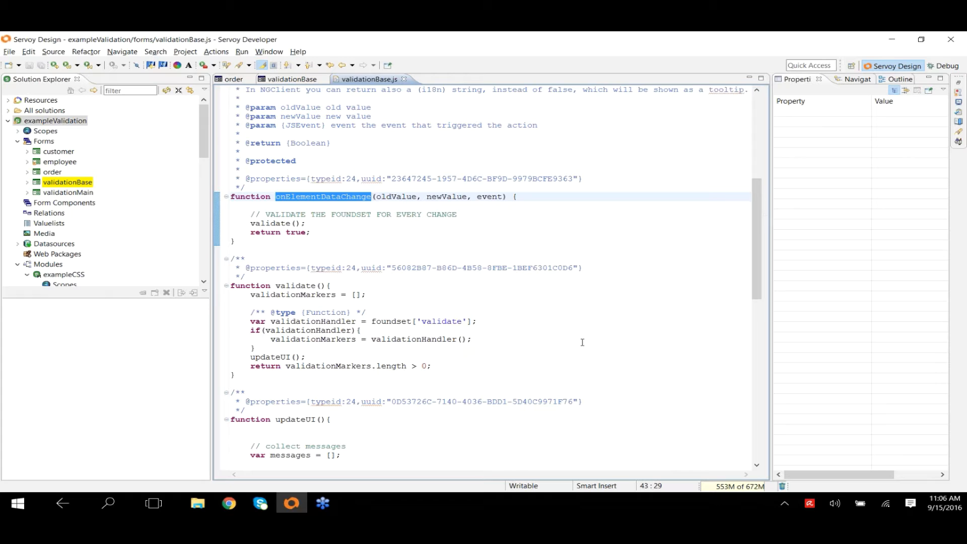
mouse_move(345, 242)
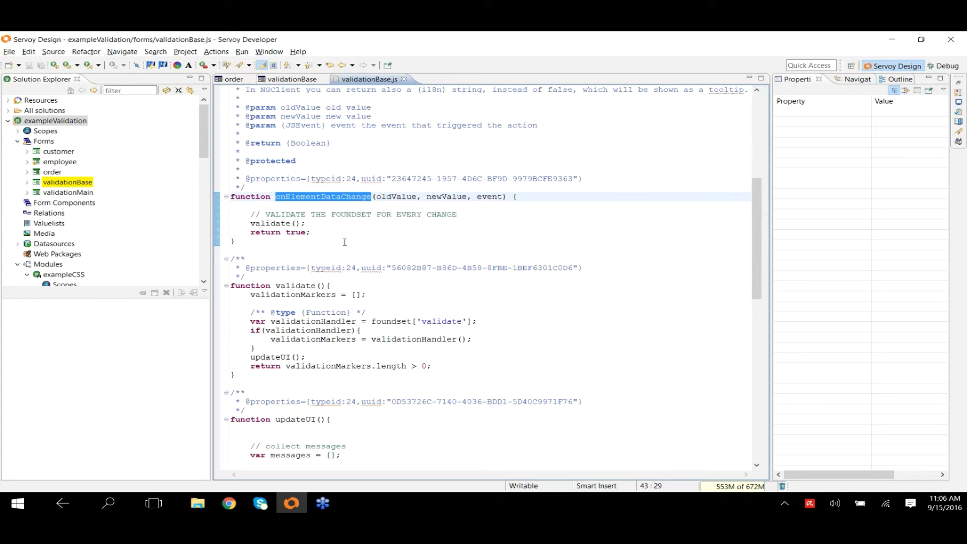
double_click(295, 286)
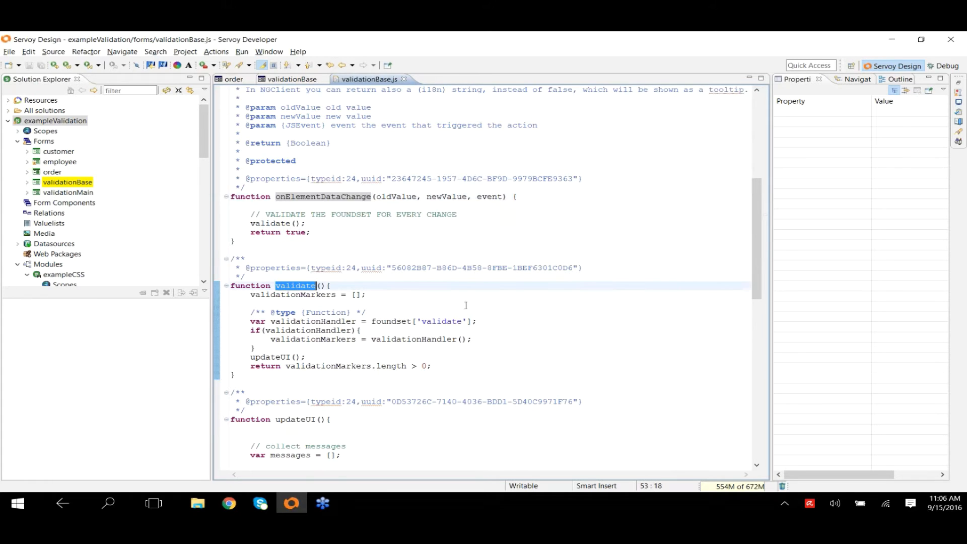
scroll(down, 3)
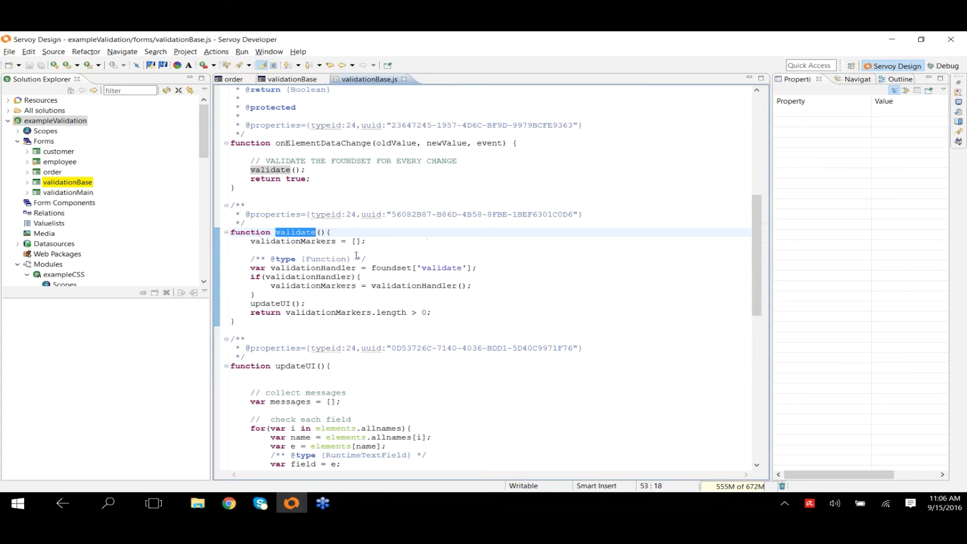
mouse_move(290, 241)
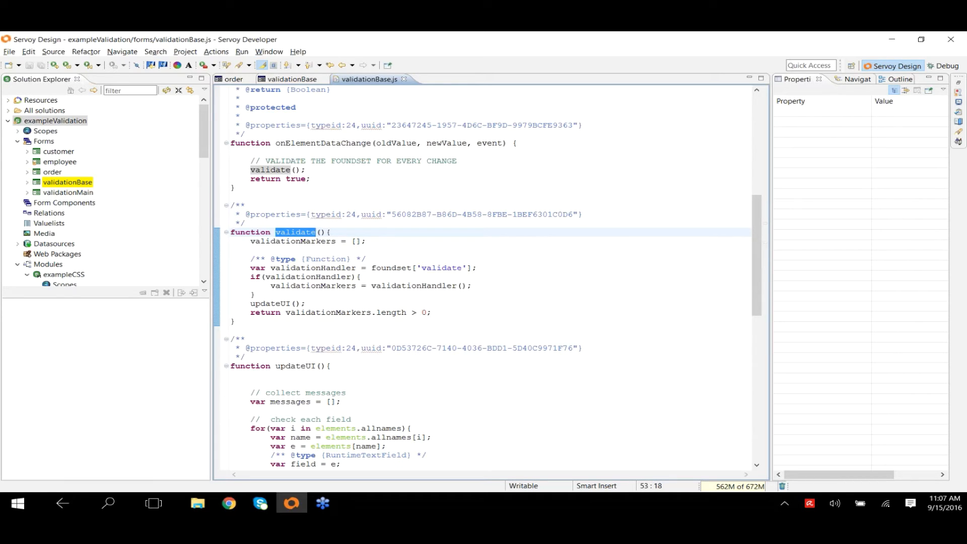
click(586, 328)
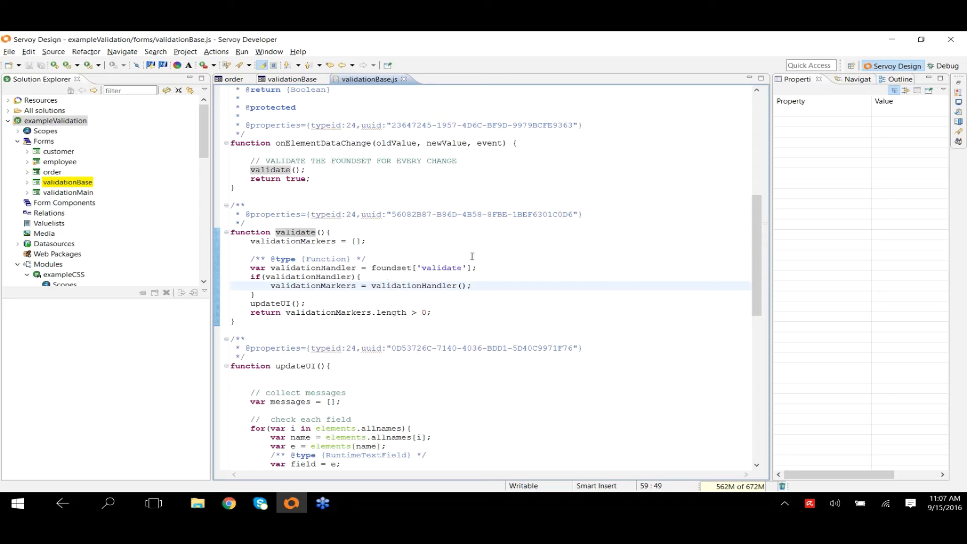
click(472, 285)
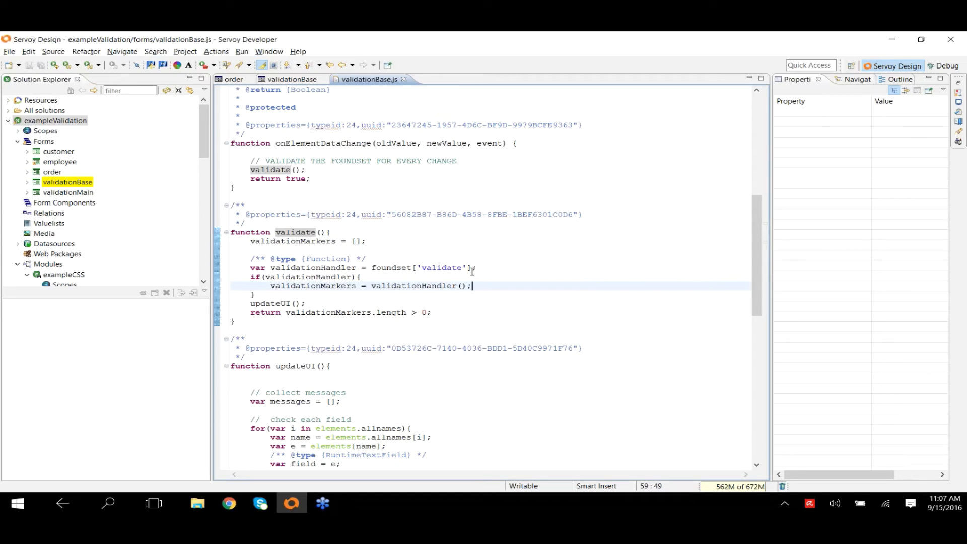
mouse_move(531, 321)
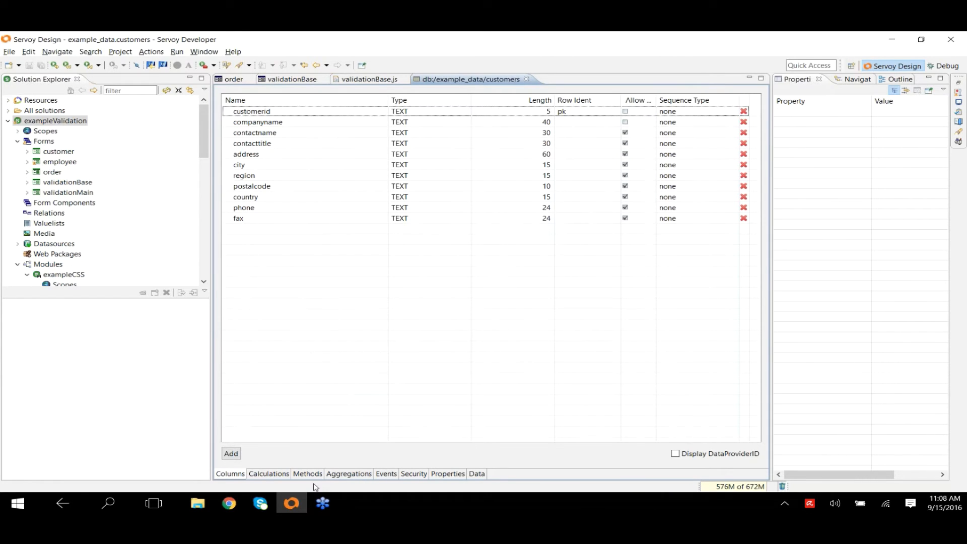
Step: Open the customers table's validate entity method in a maximised editor and highlight getTitle
click(307, 473)
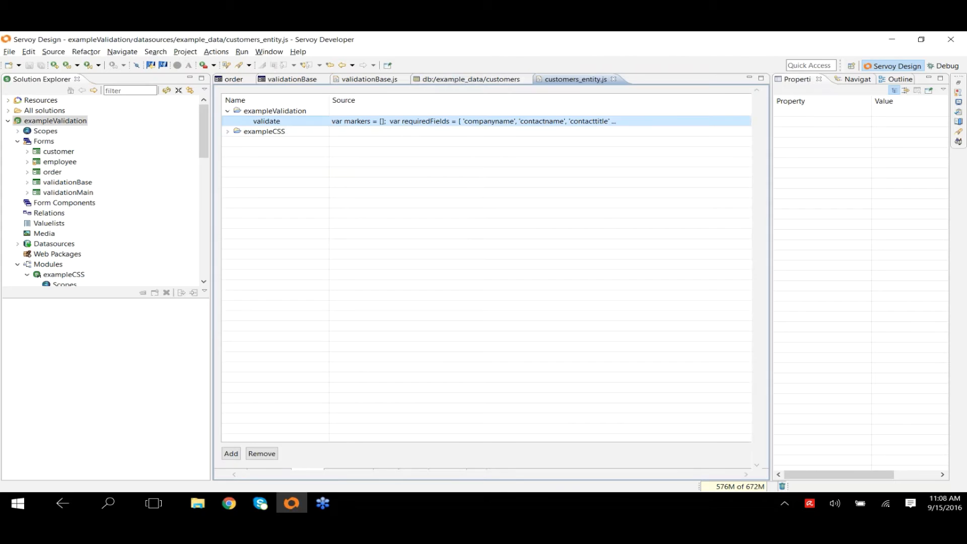
double_click(265, 120)
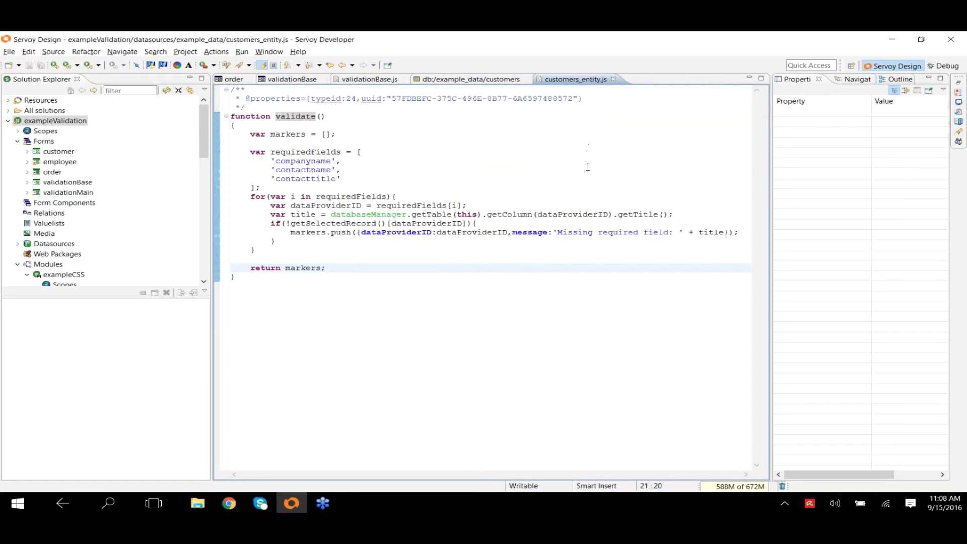
mouse_move(335, 260)
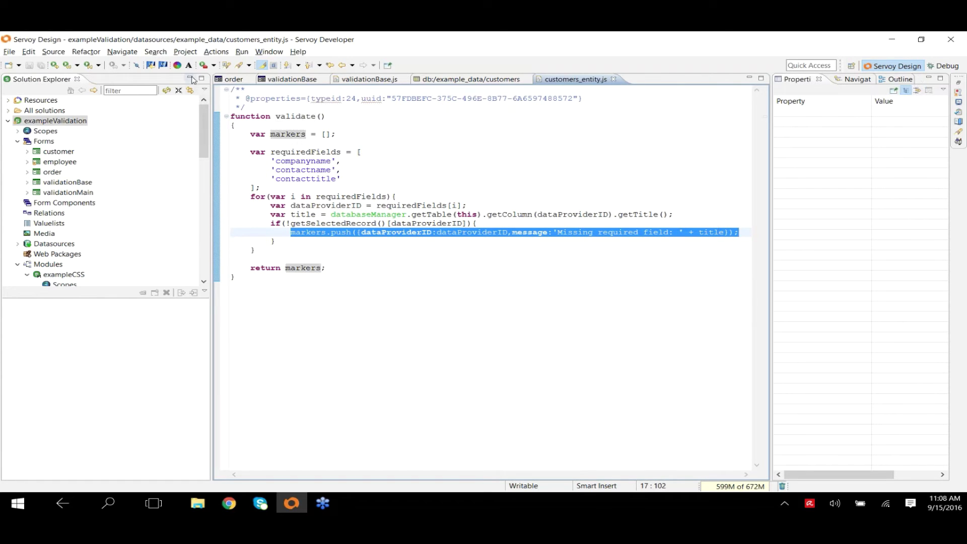
click(192, 79)
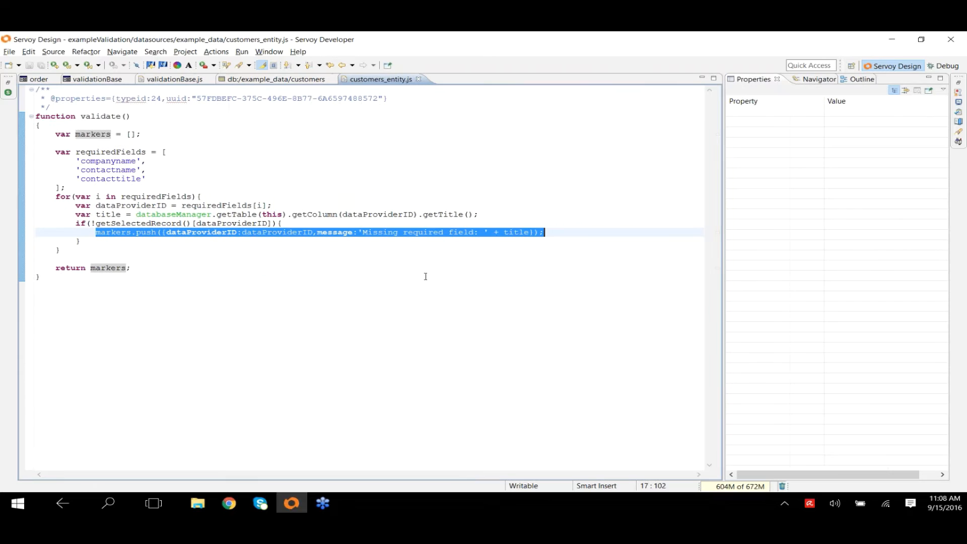
mouse_move(451, 290)
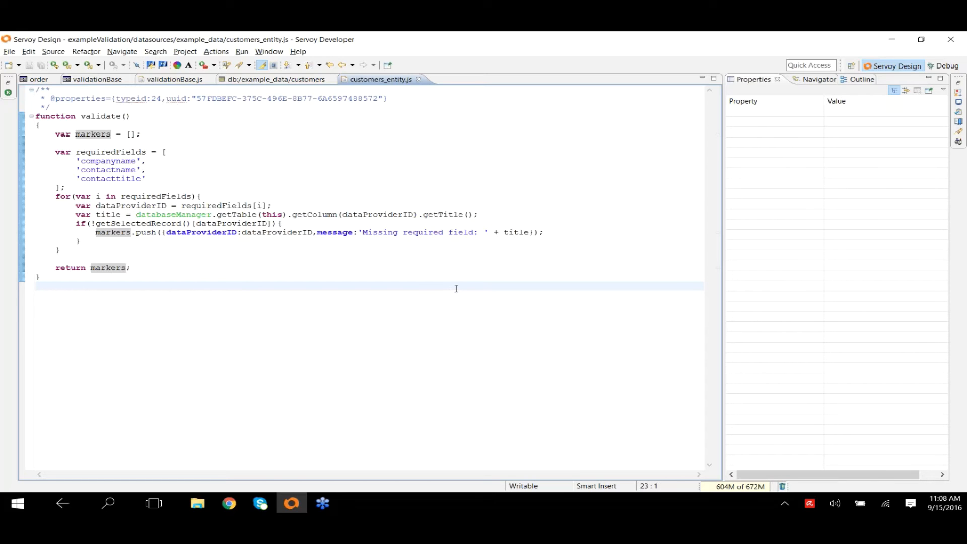
double_click(443, 213)
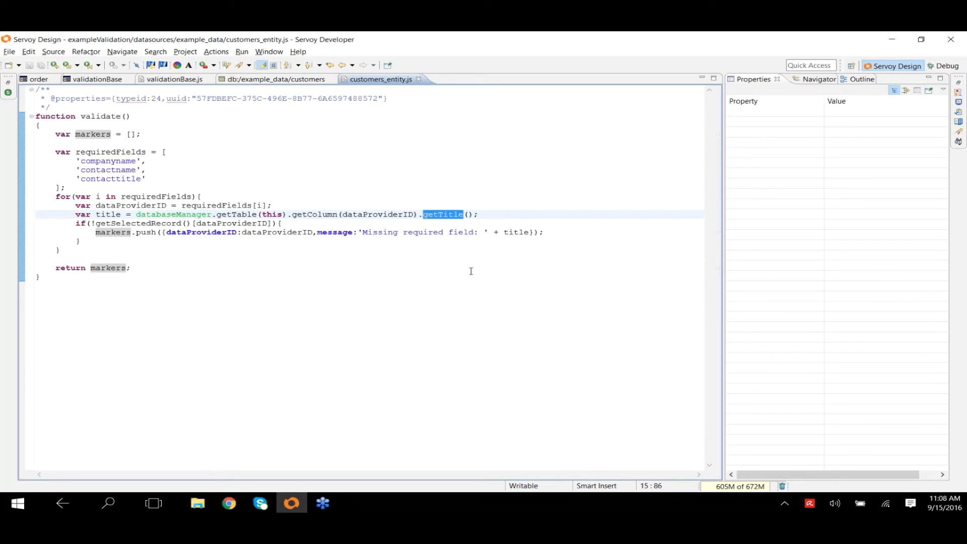
mouse_move(504, 297)
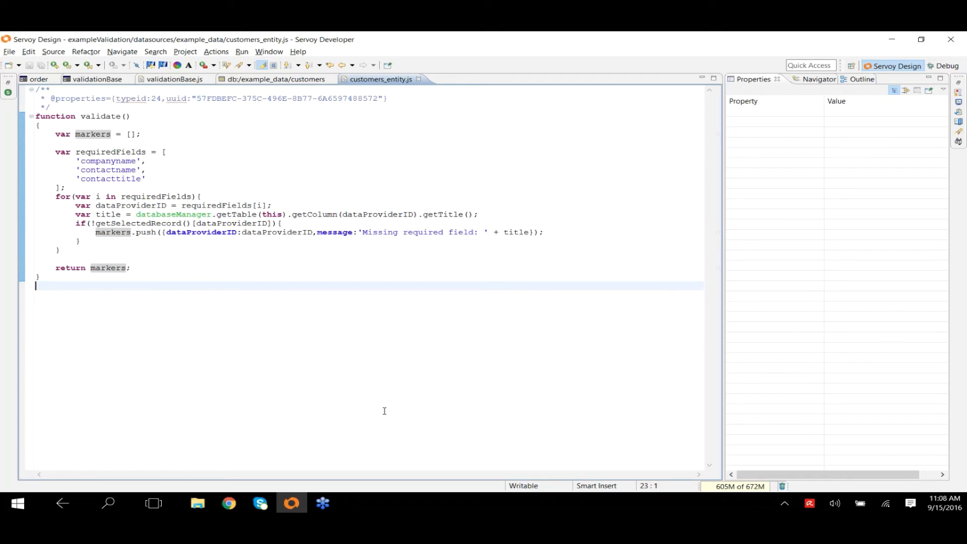
mouse_move(239, 354)
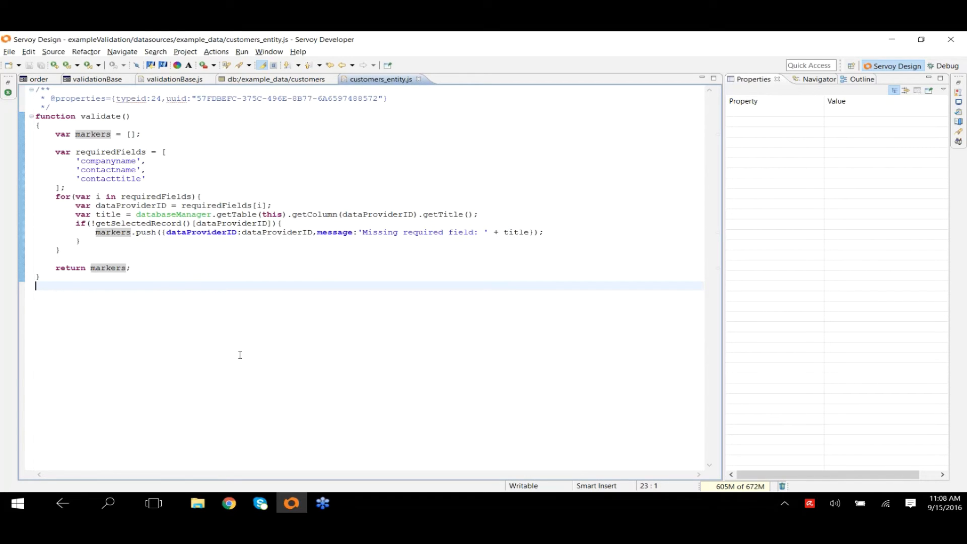
mouse_move(286, 338)
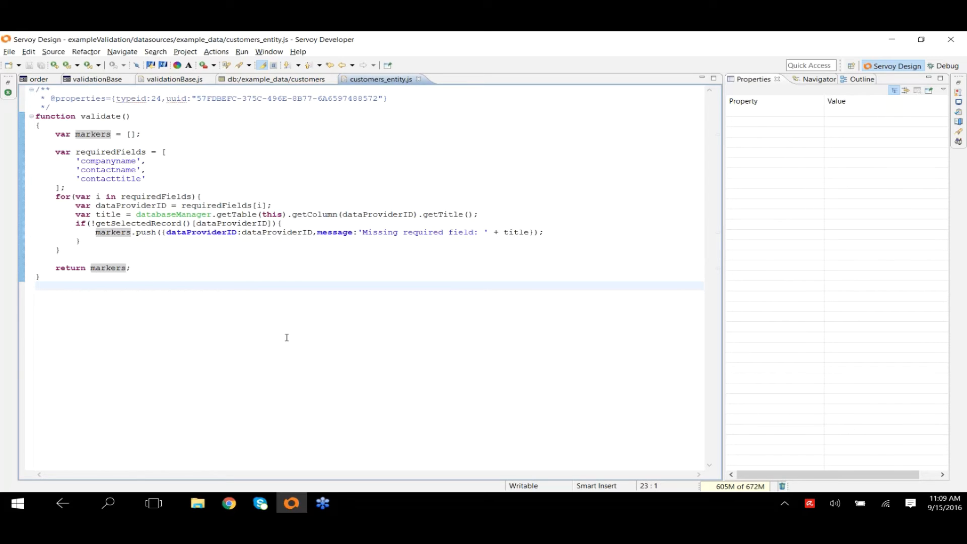
Step: Locate the orders table via Locate Servoy Resource with the *order filter and open it
click(36, 285)
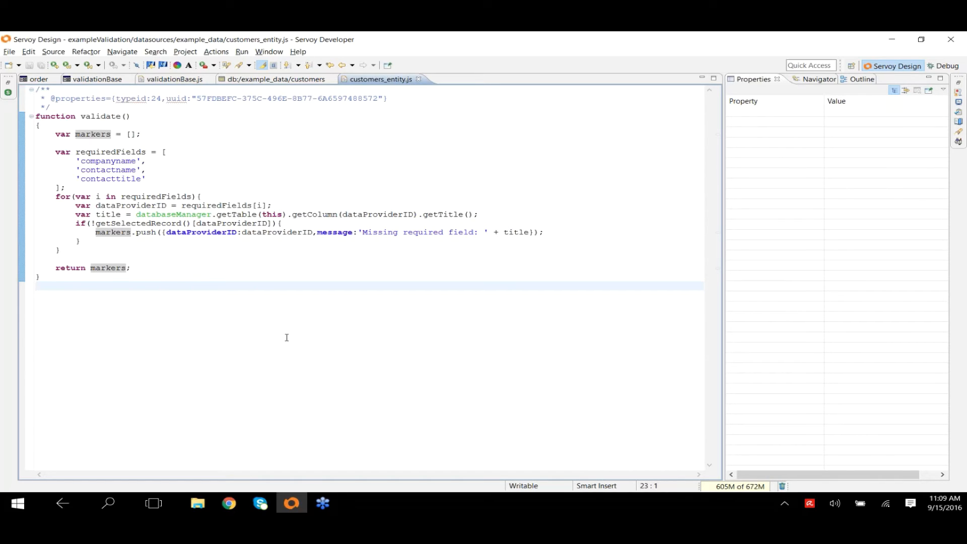
click(37, 285)
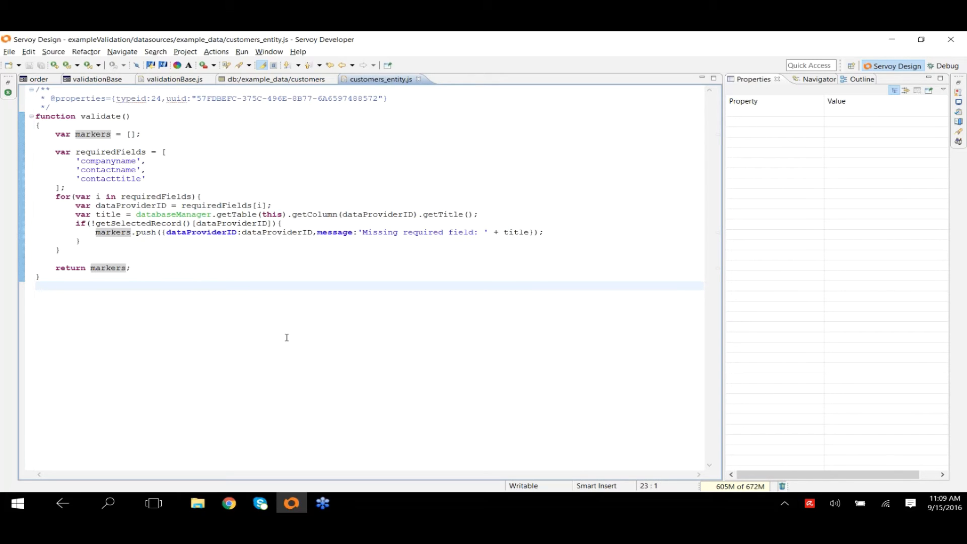
click(36, 285)
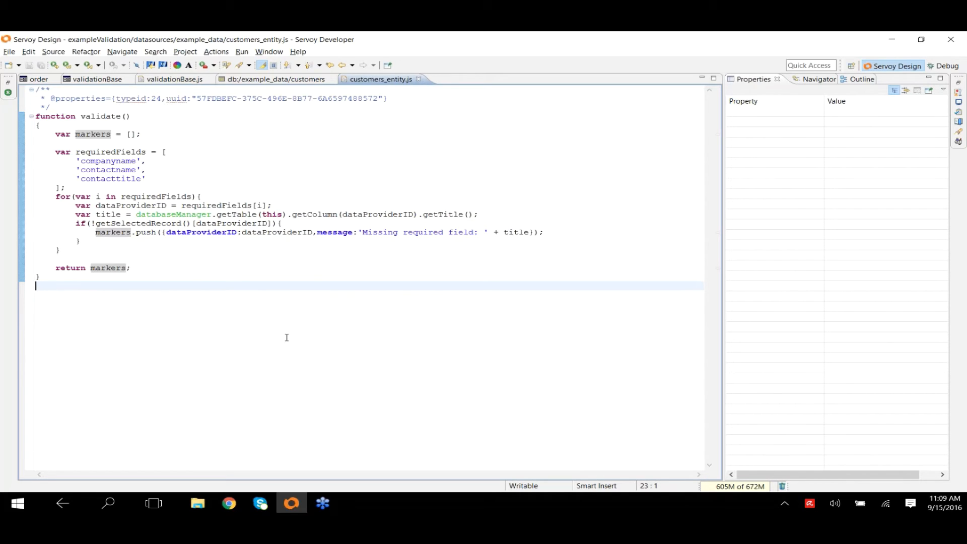
mouse_move(270, 284)
text(*or)
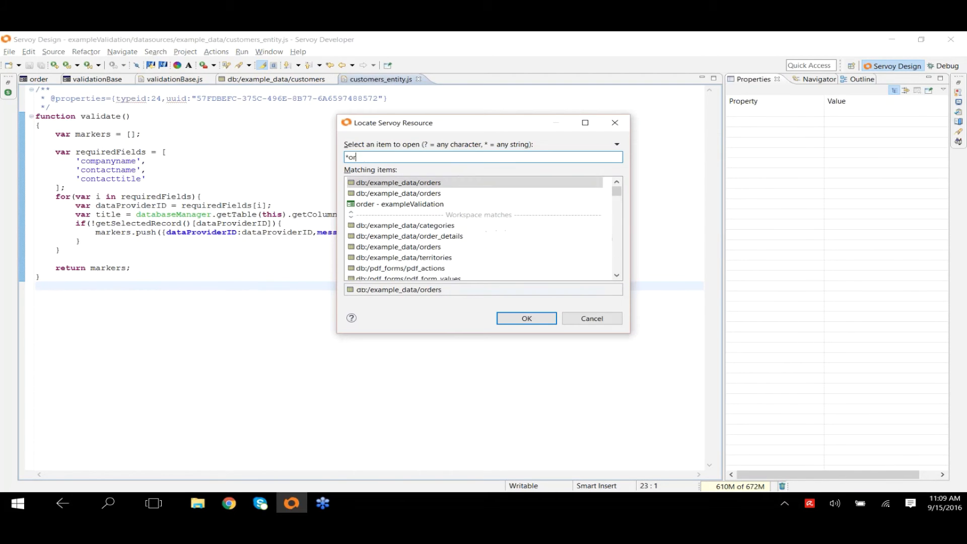
text(der)
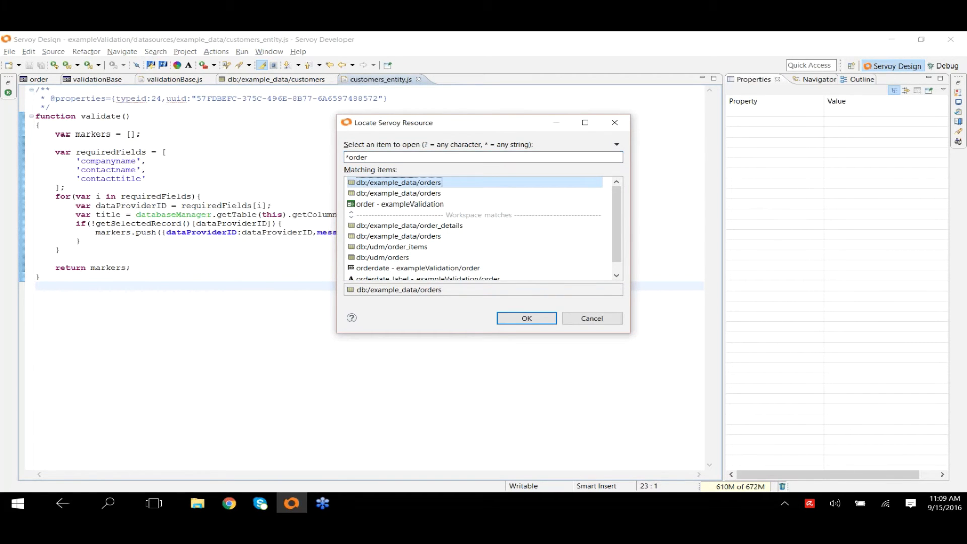
click(526, 319)
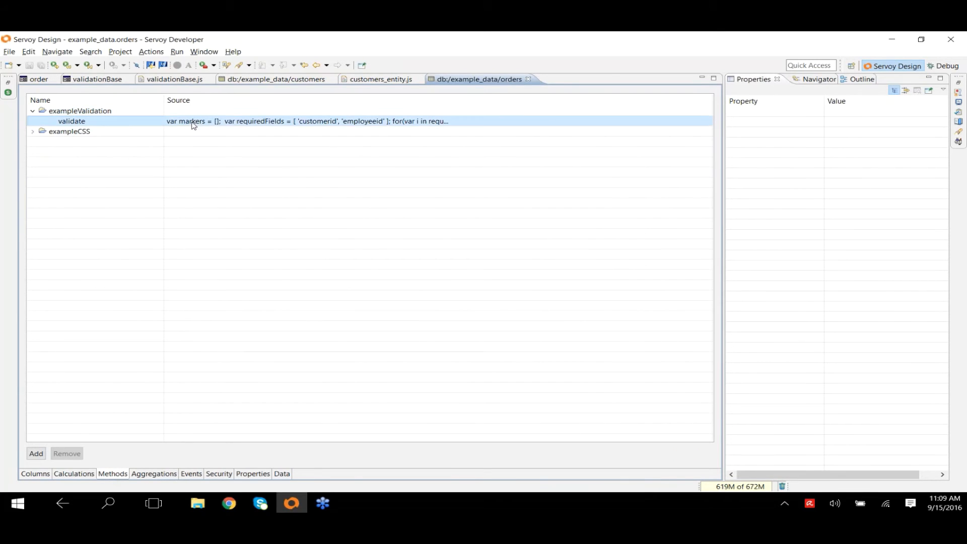
Step: Open orders_entity.js validate and mark its ship-date-after-order-date check
double_click(71, 121)
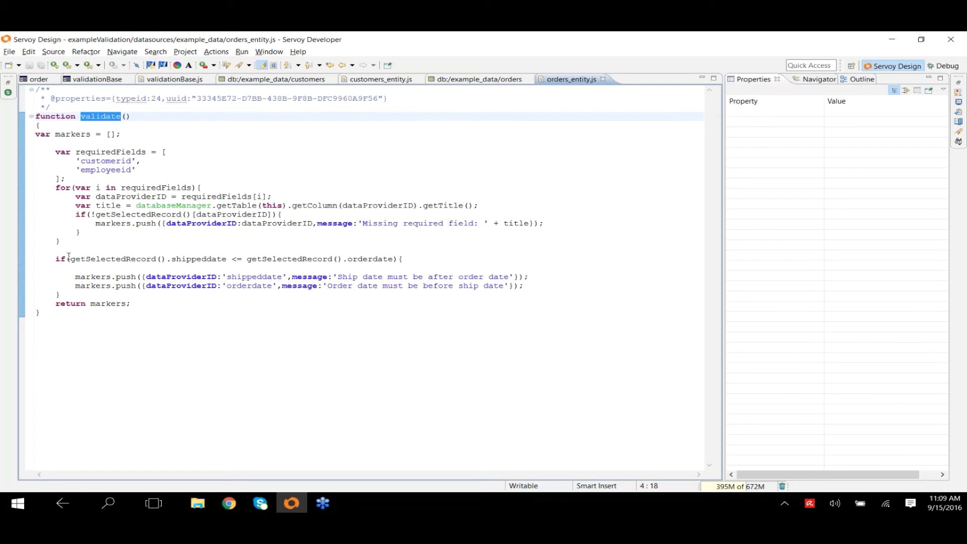
click(57, 259)
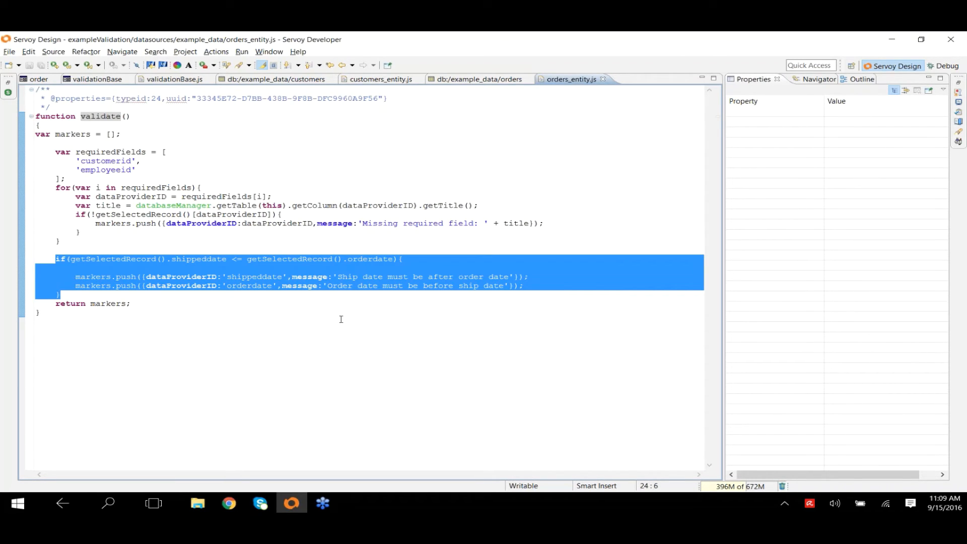
click(352, 304)
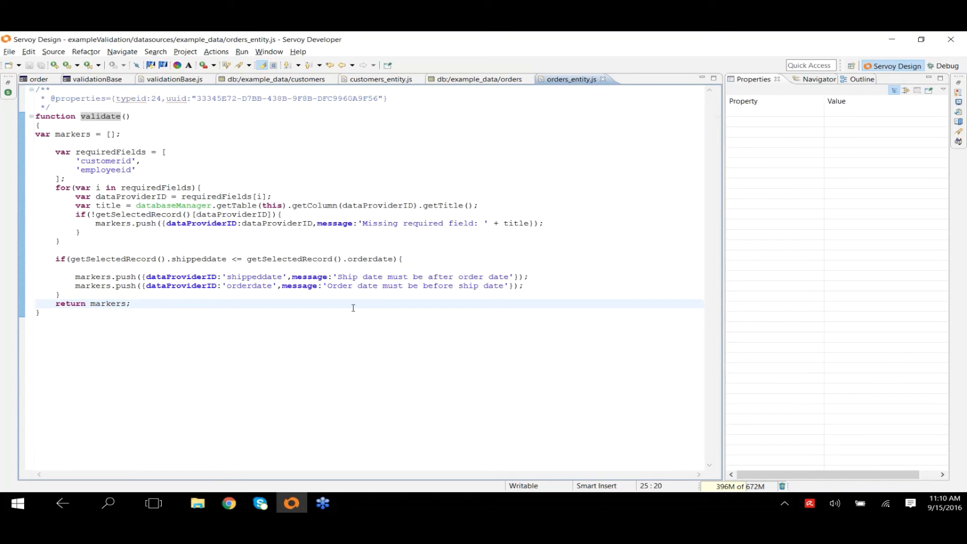
click(130, 303)
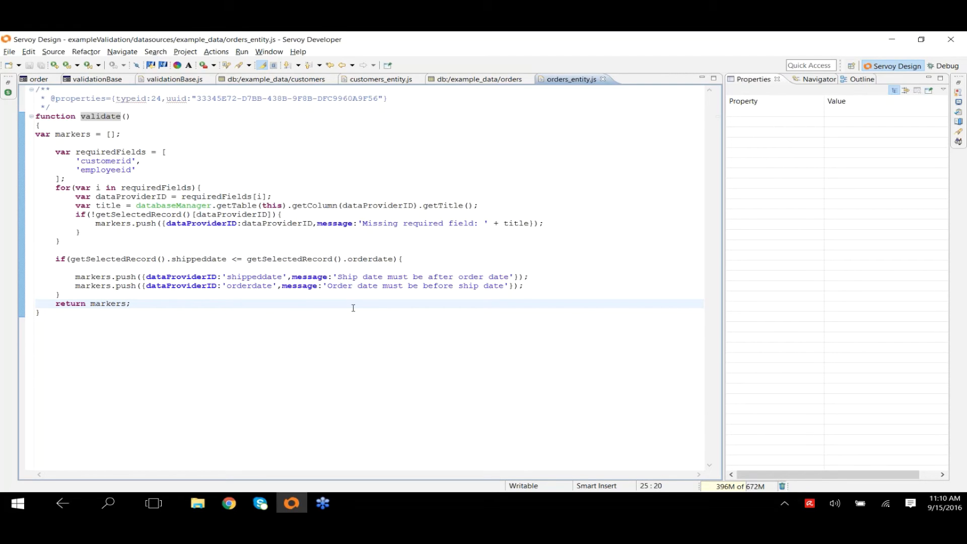
click(363, 285)
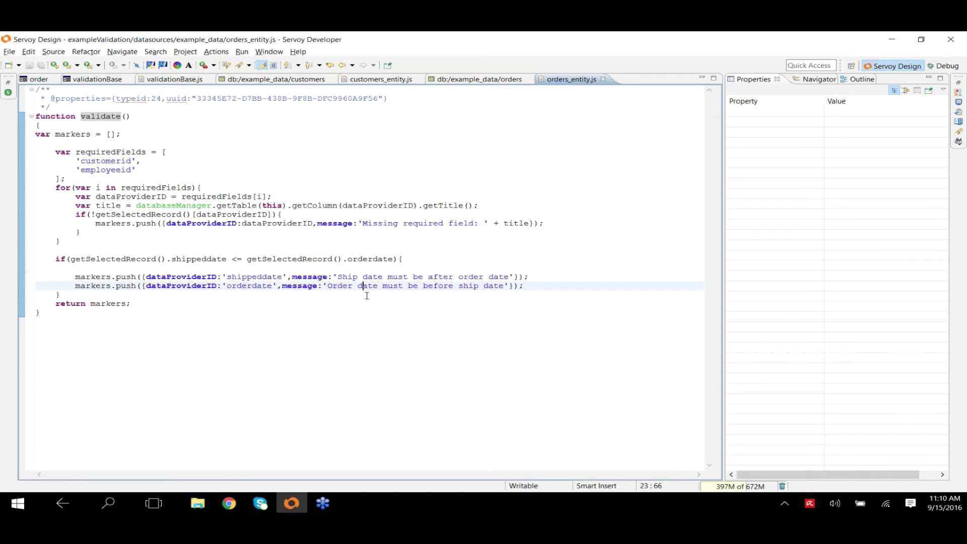
mouse_move(407, 243)
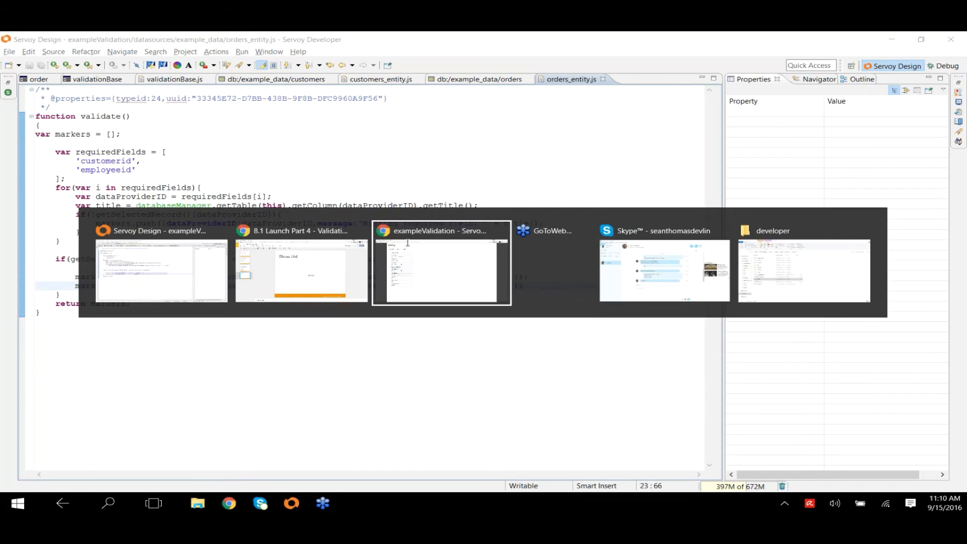
Step: In the browser Order form, clear the required fields, then pick Janet Leverling so the callout clears
click(442, 262)
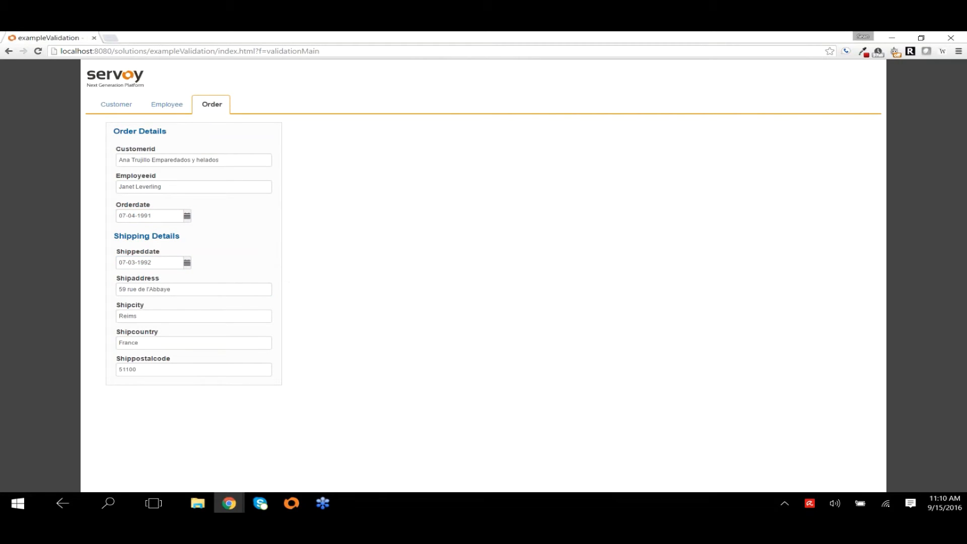
click(193, 160)
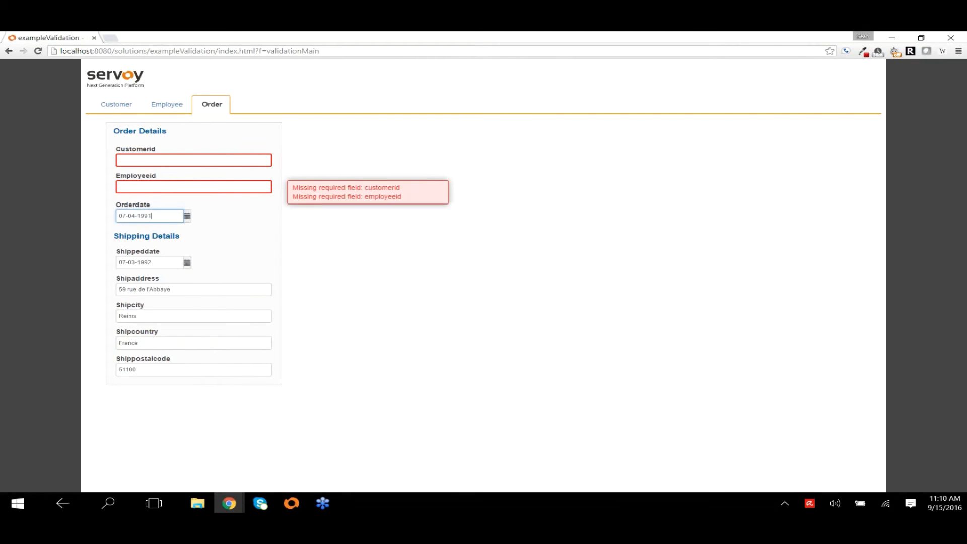
mouse_move(296, 260)
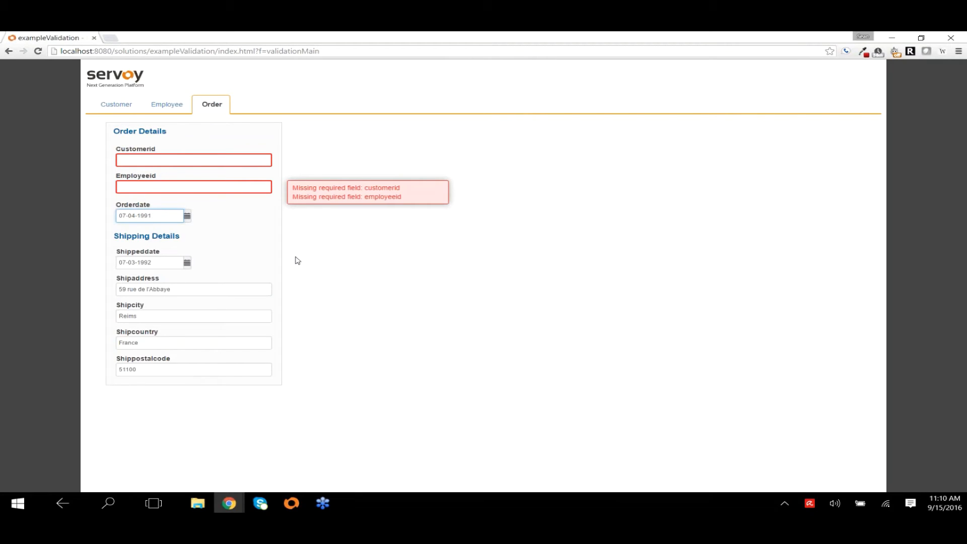
click(193, 186)
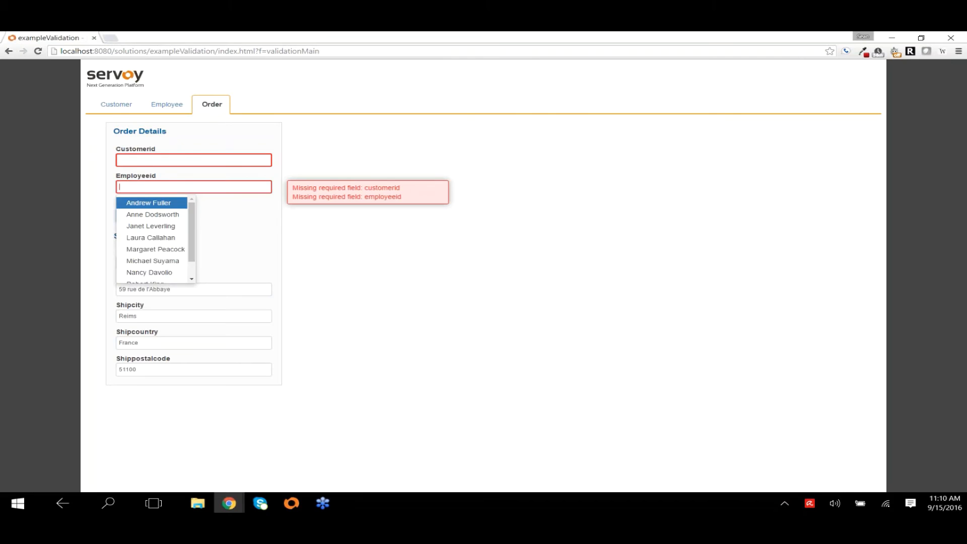
click(150, 226)
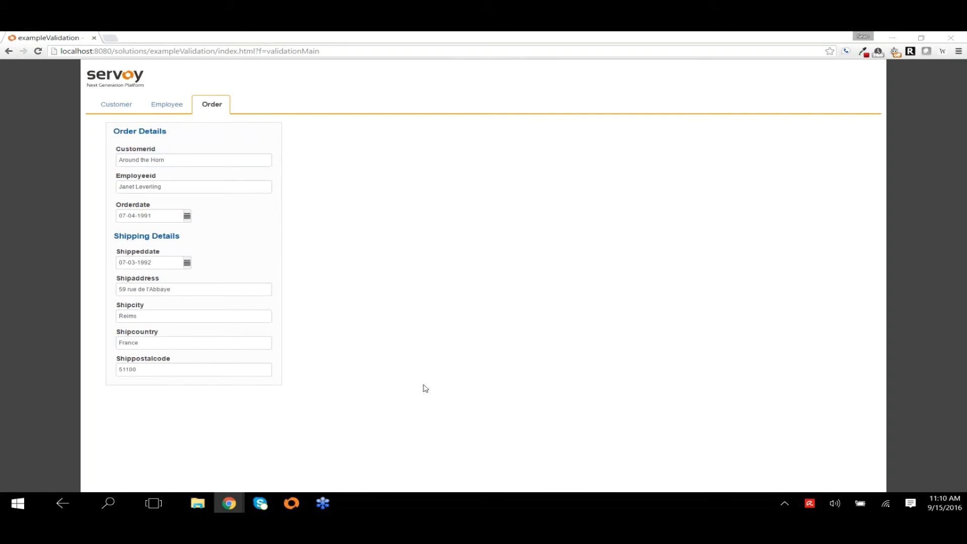
click(291, 504)
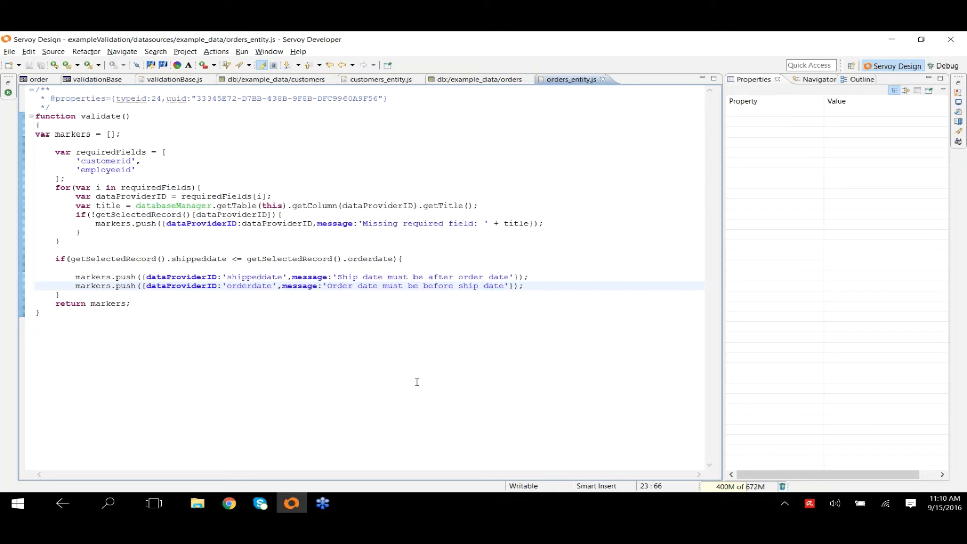
Step: In validationBase.js, highlight all validationMarkers uses and jump to the updateUI function
click(173, 78)
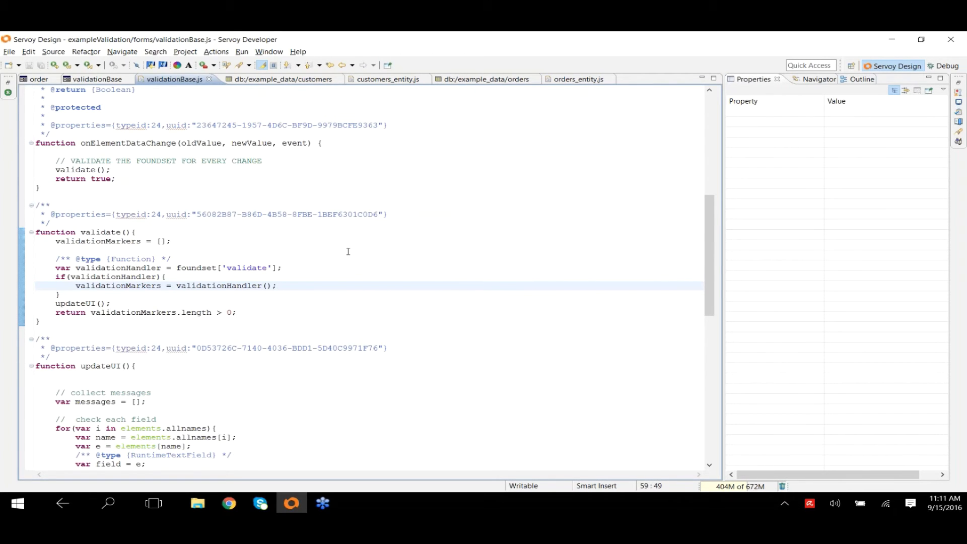
mouse_move(183, 255)
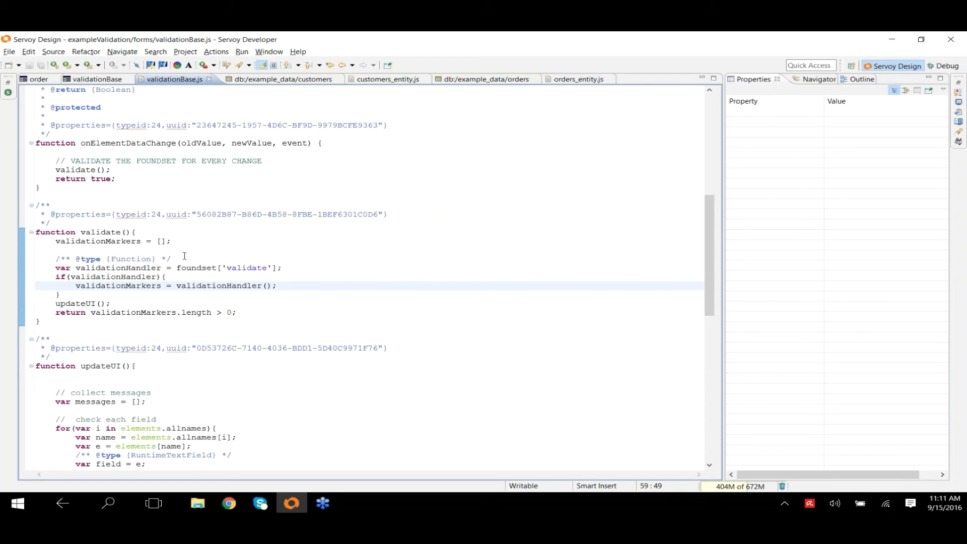
double_click(117, 268)
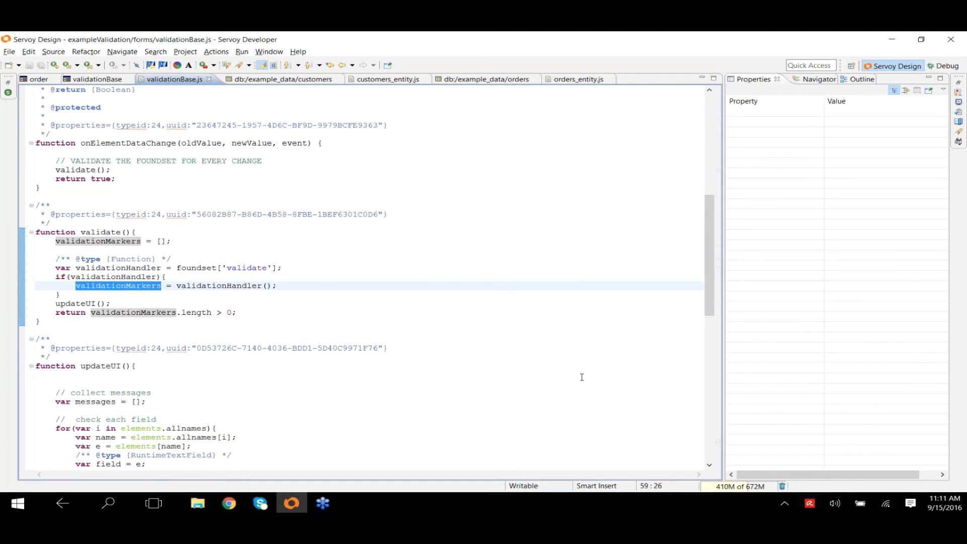
click(60, 294)
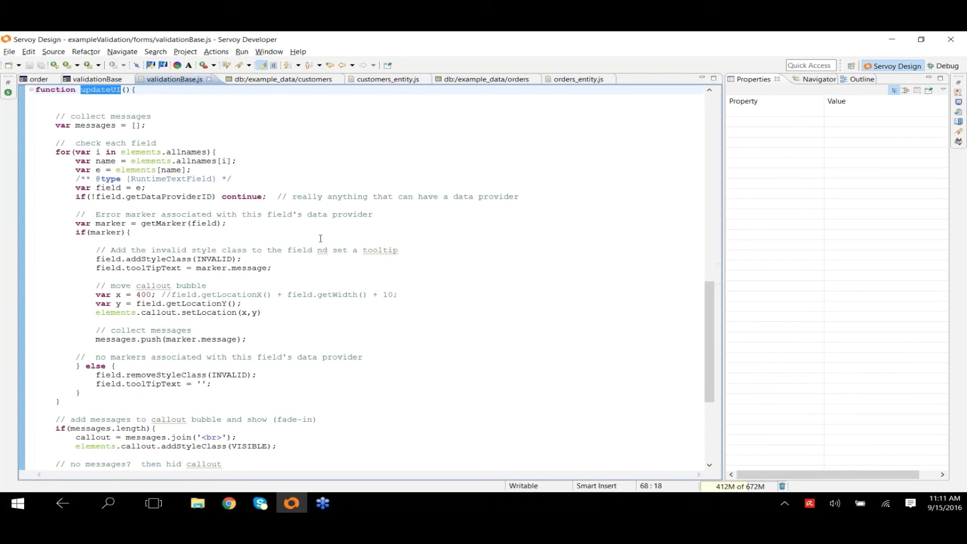
mouse_move(460, 326)
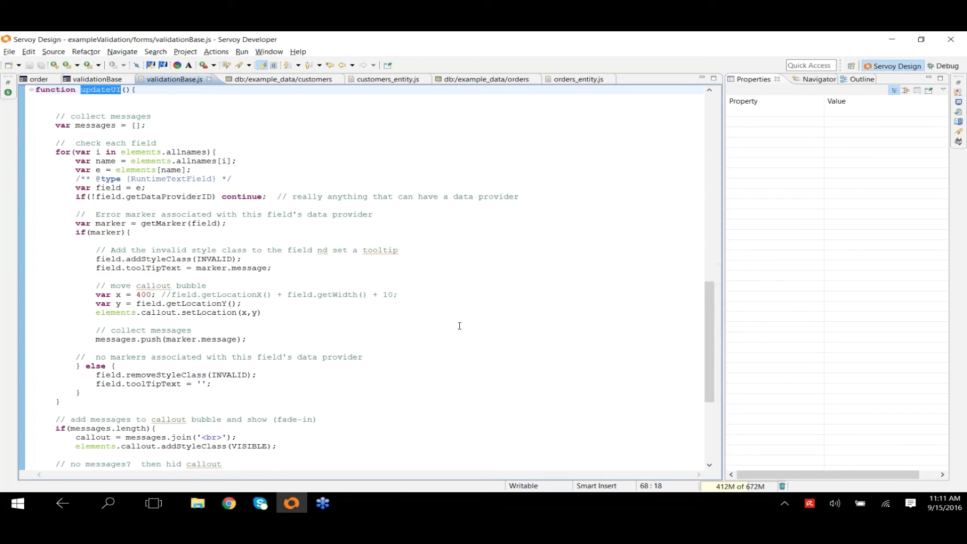
mouse_move(62, 152)
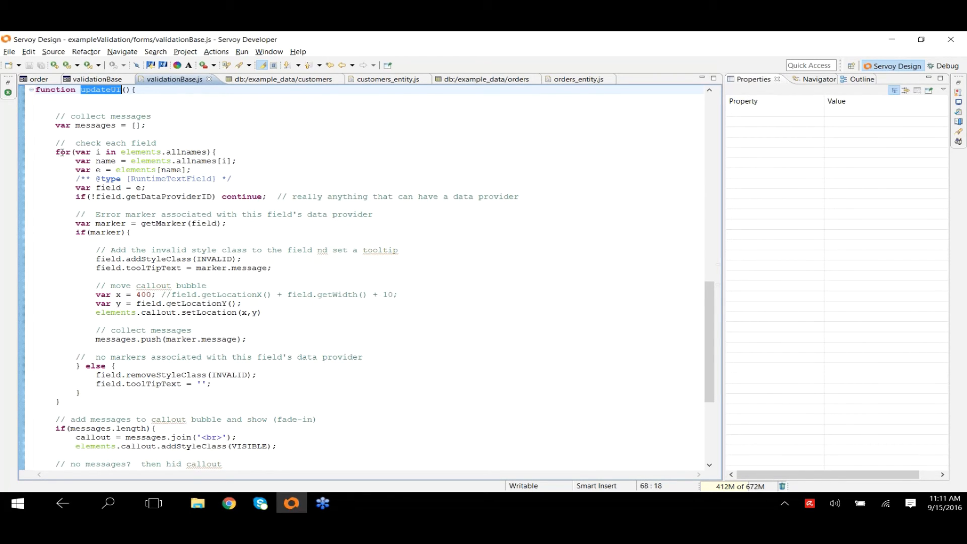
drag(54, 142, 192, 169)
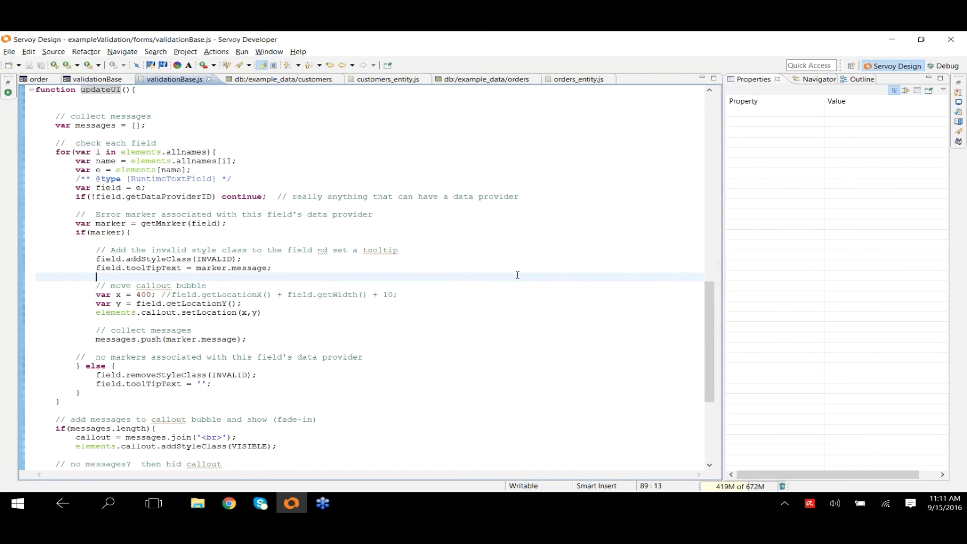
mouse_move(177, 238)
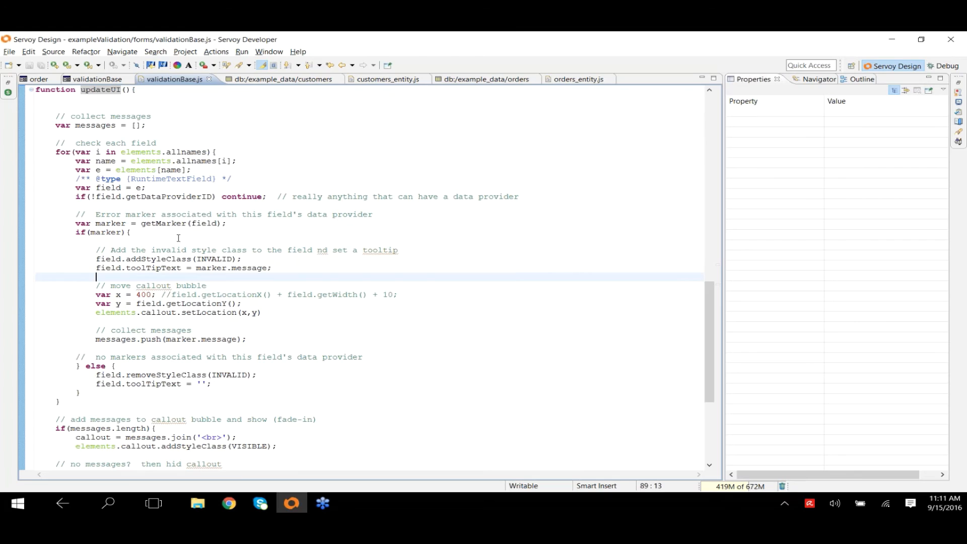
click(172, 231)
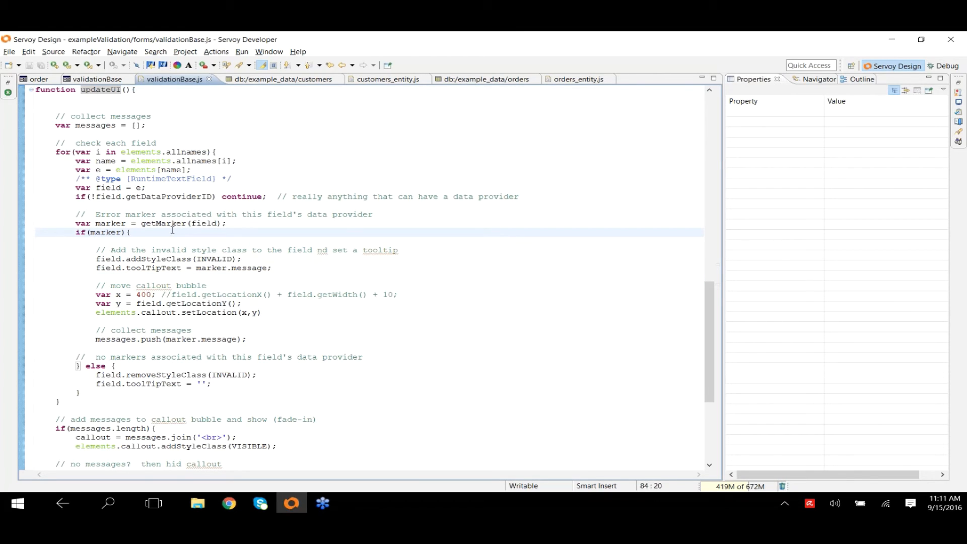
click(130, 232)
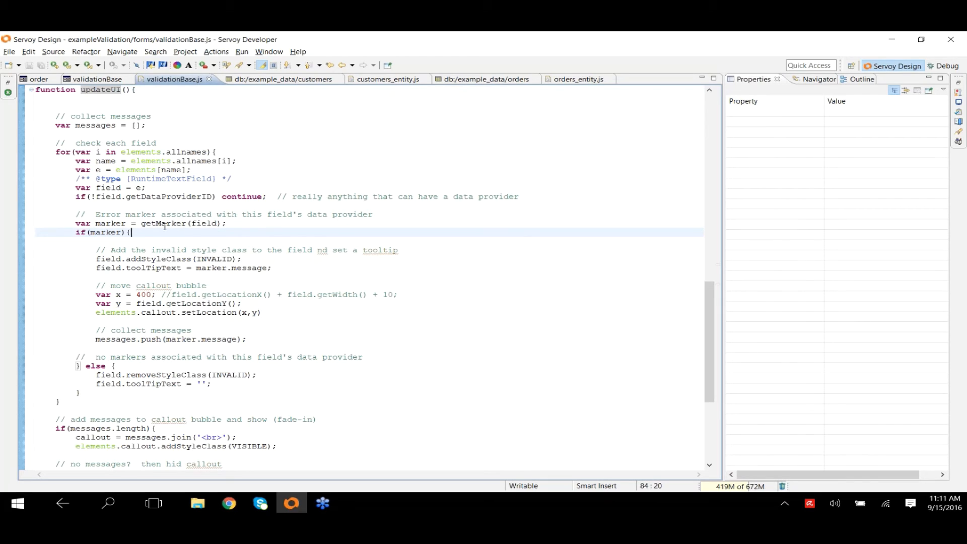
scroll(down, 3)
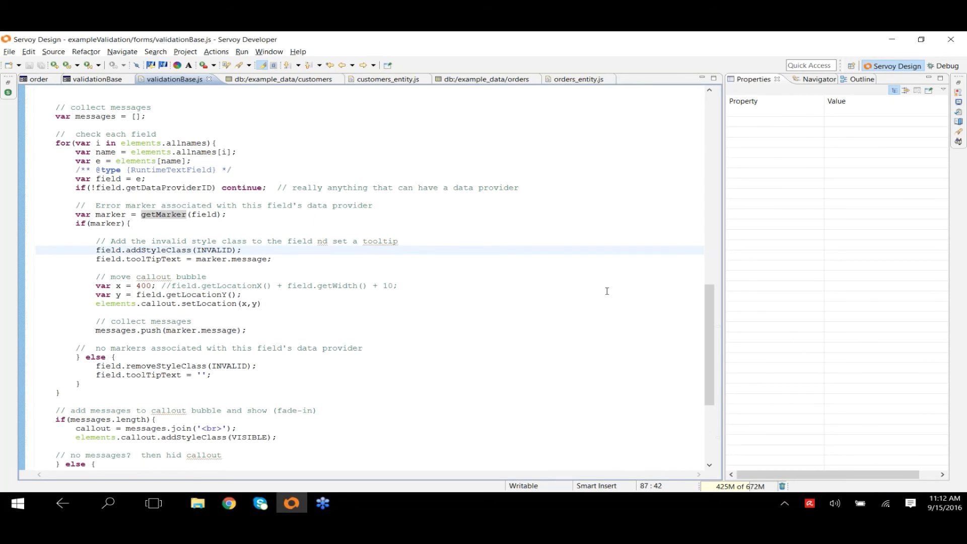
click(243, 250)
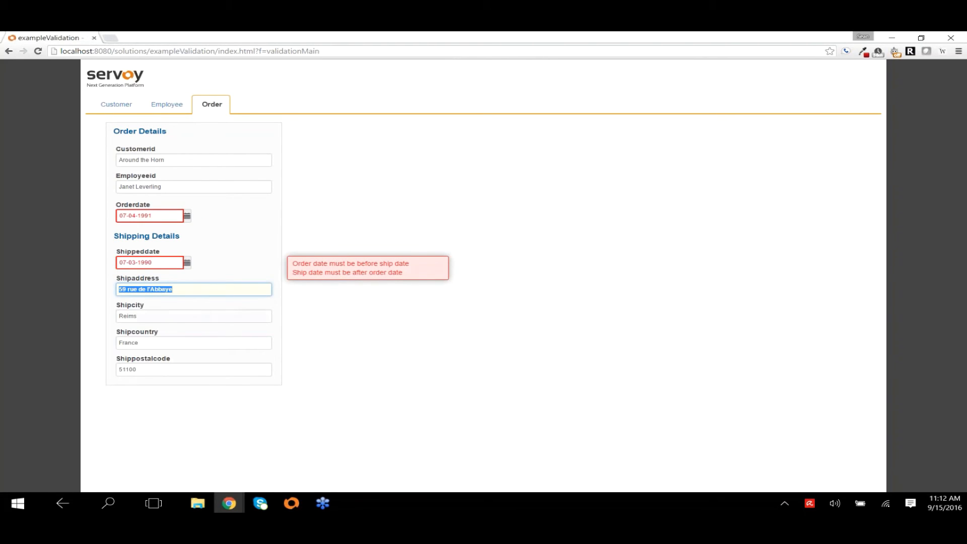
mouse_move(151, 262)
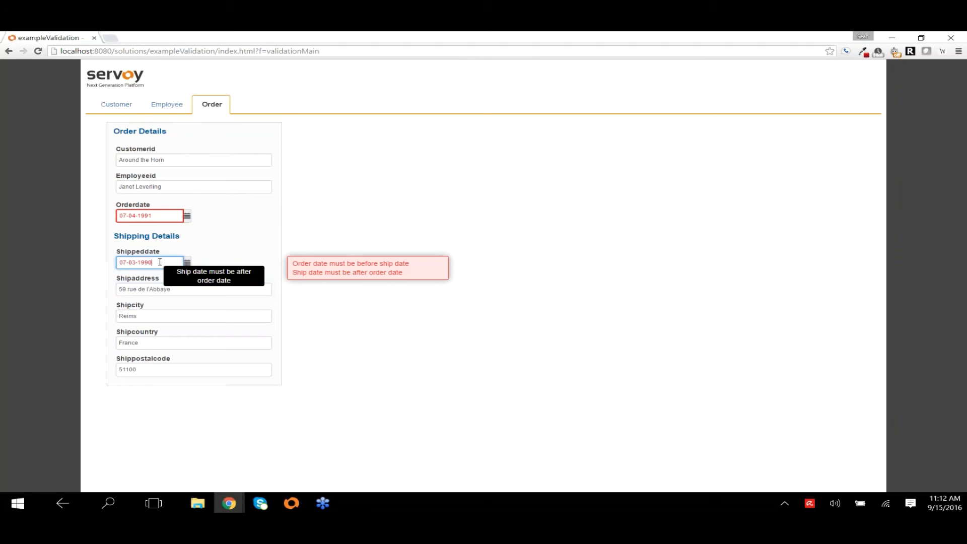
Step: Alt+Tab from Chrome back to the Servoy Developer window
key(alt+tab)
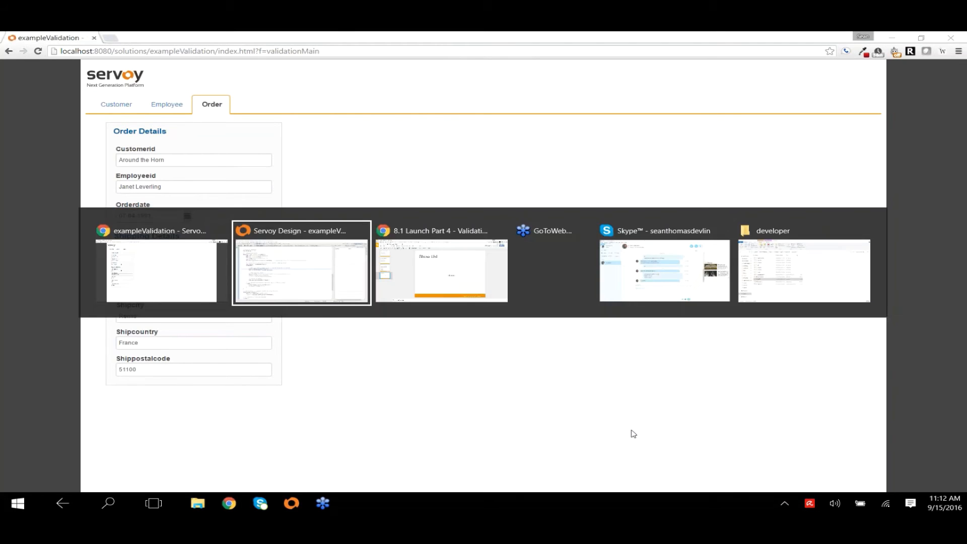
click(301, 271)
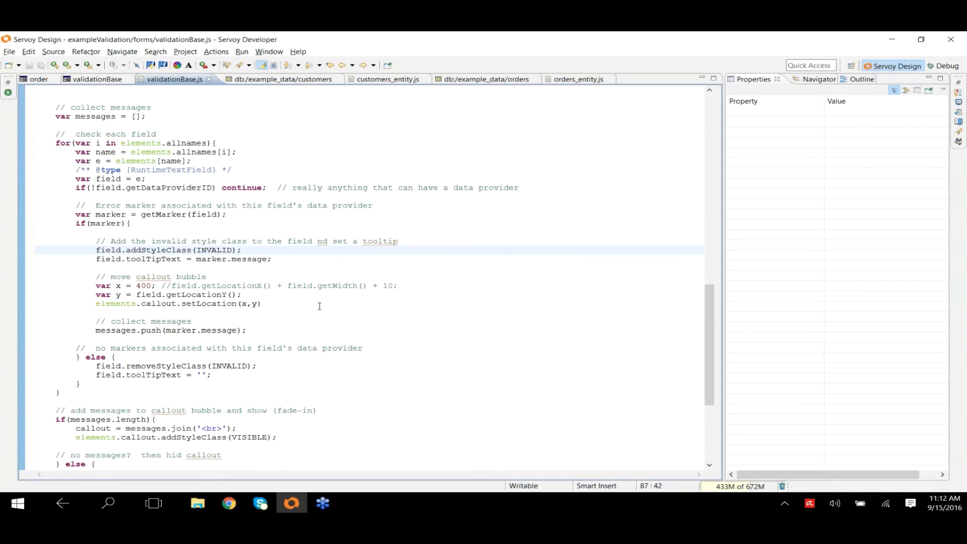
click(105, 323)
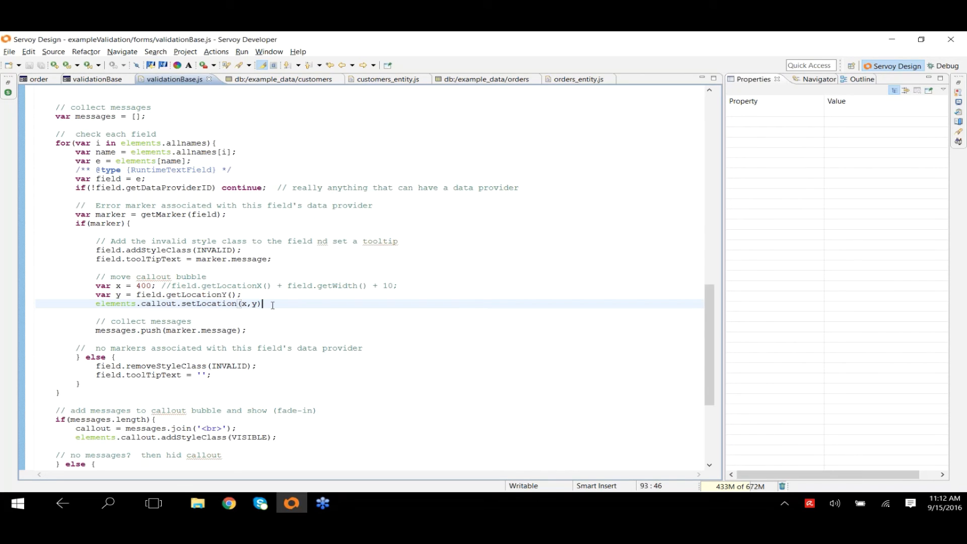
click(274, 330)
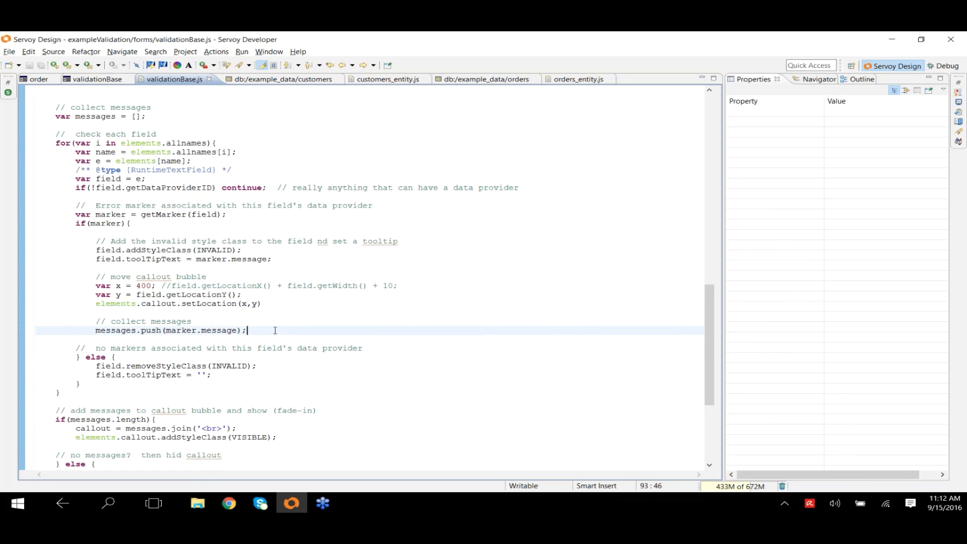
scroll(down, 3)
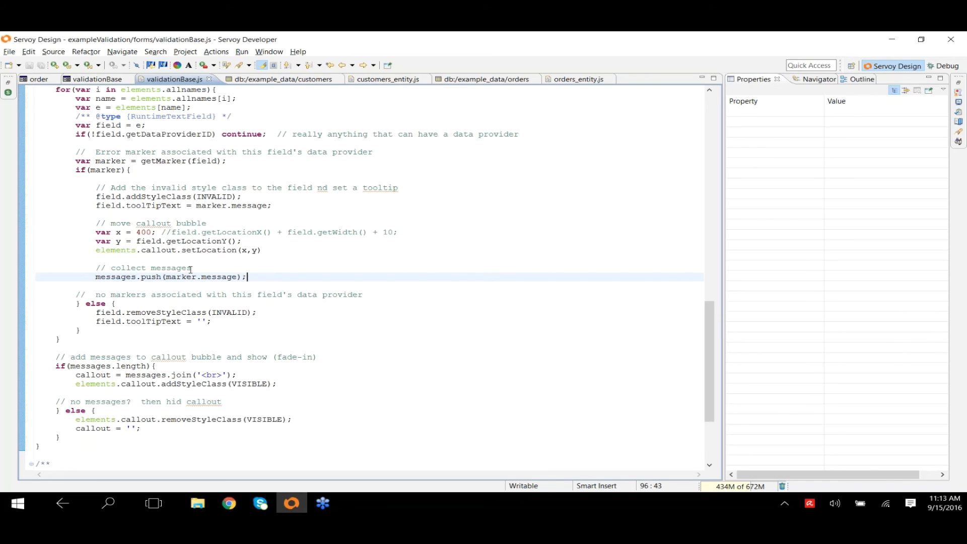
mouse_move(392, 342)
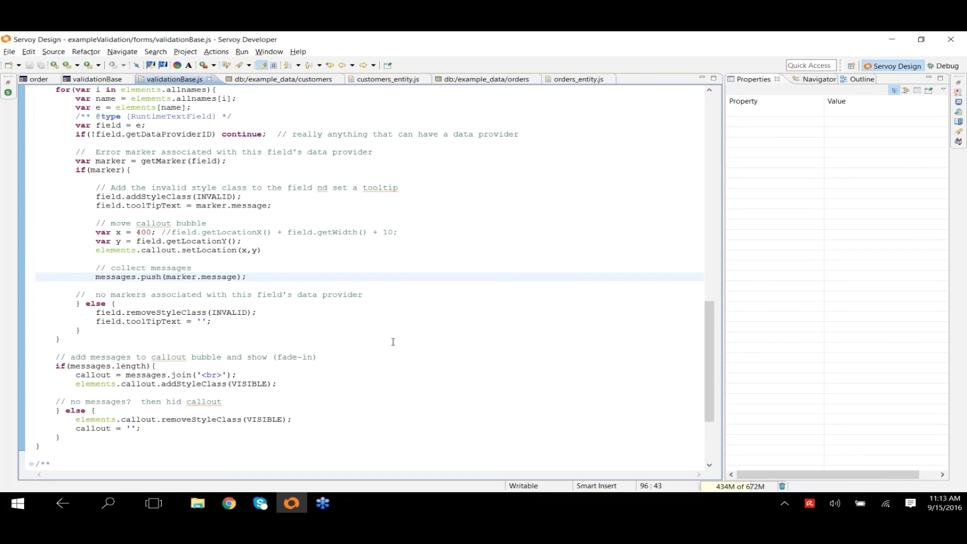
click(78, 331)
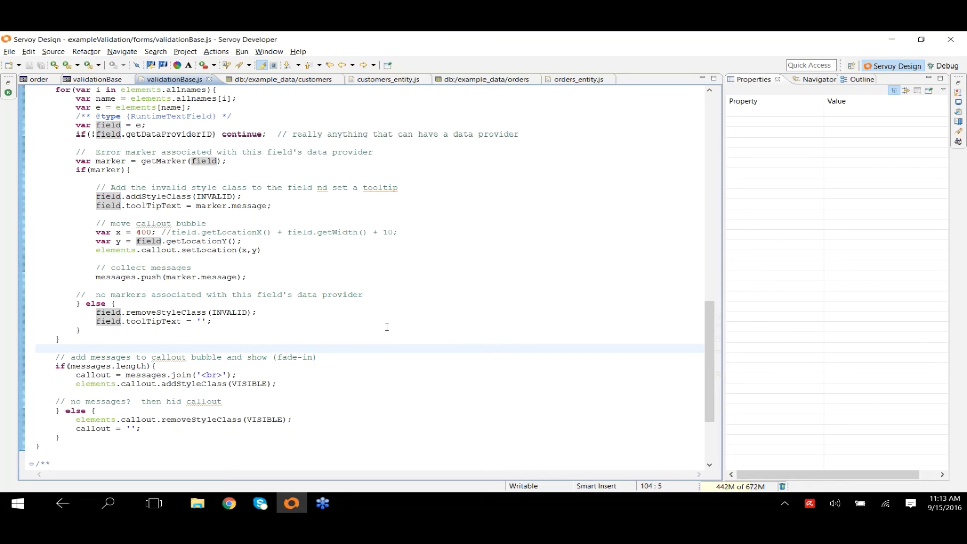
scroll(up, 3)
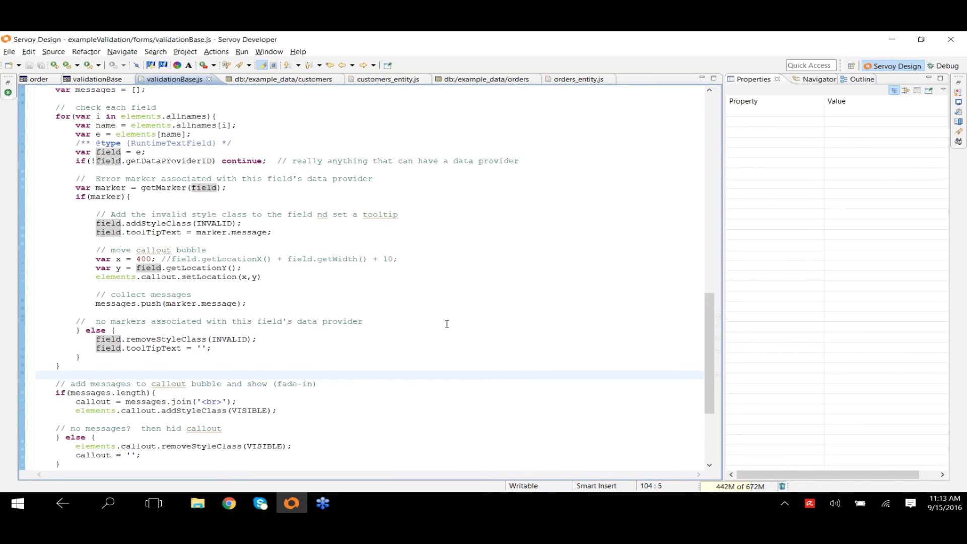
scroll(up, 3)
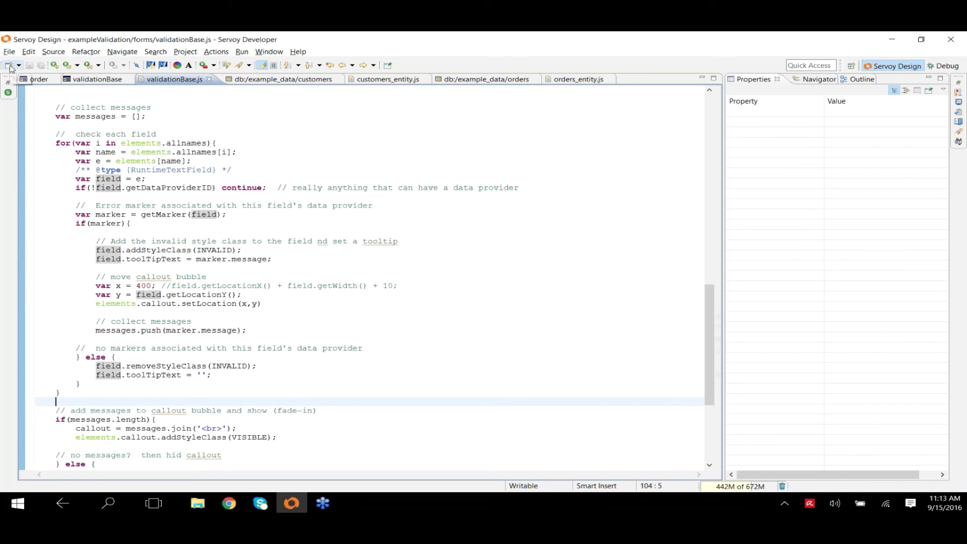
mouse_move(28, 108)
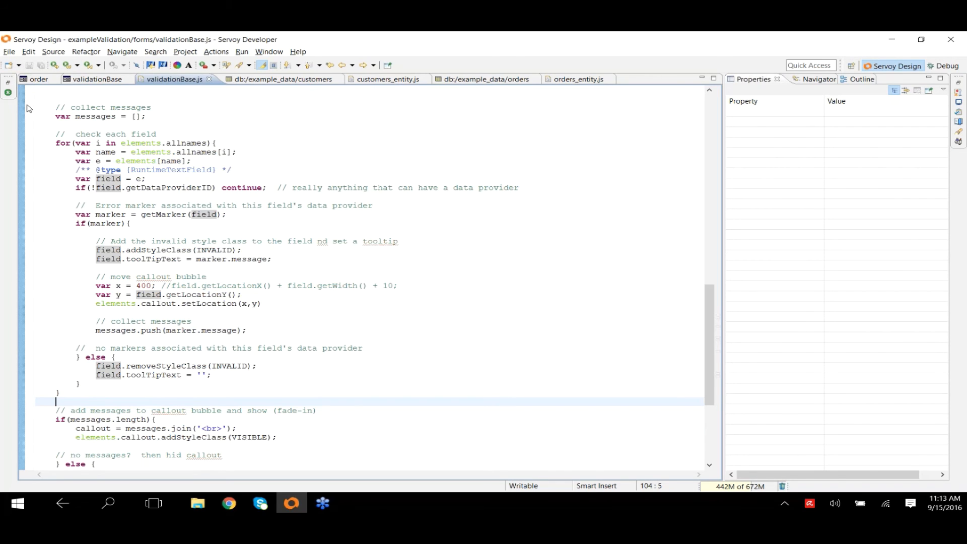
click(10, 85)
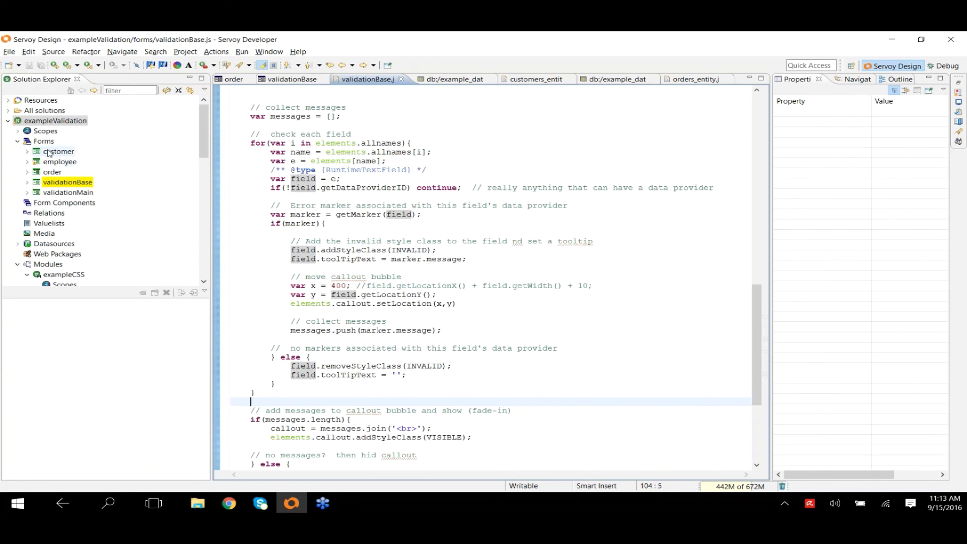
Step: Start a new form on the example_data.products datasource from the Forms node
right_click(43, 141)
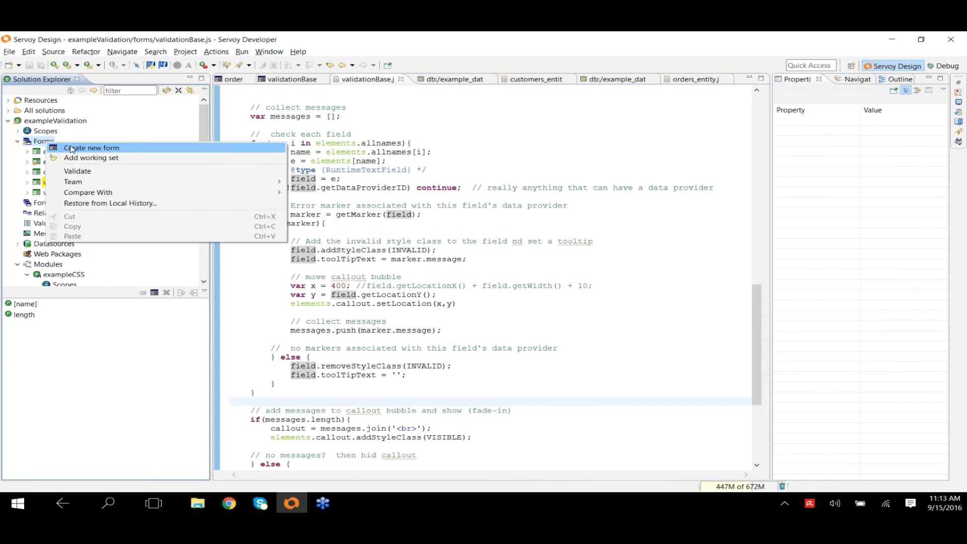
click(90, 147)
text(pro)
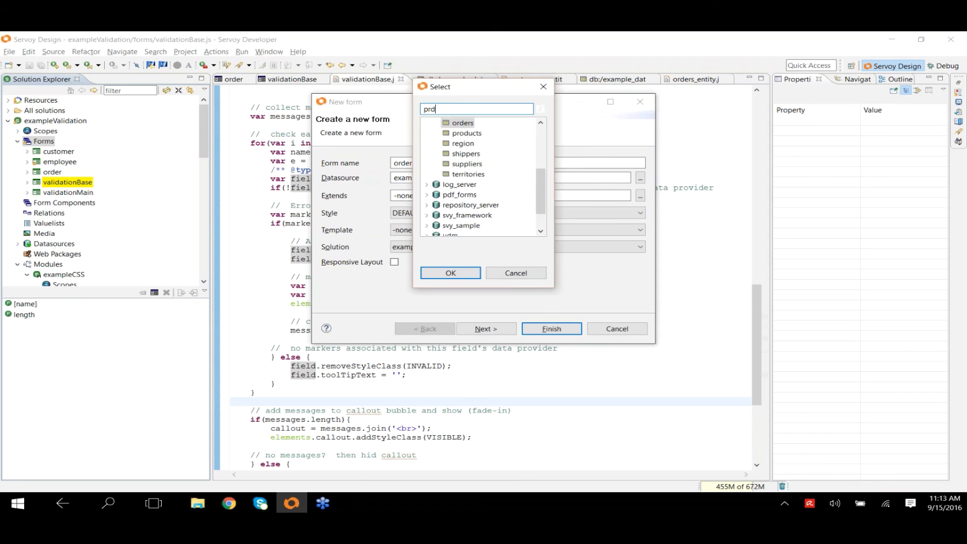
key(Backspace)
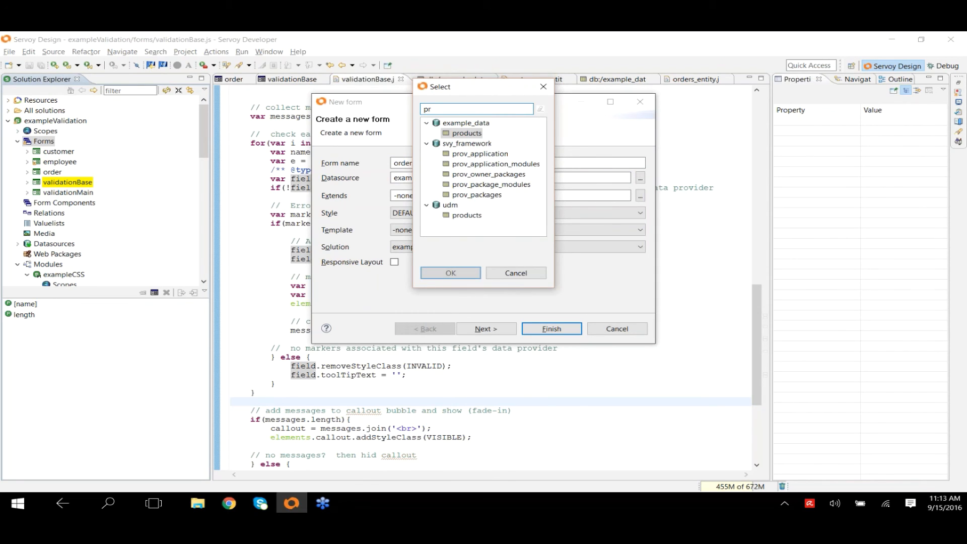
click(449, 273)
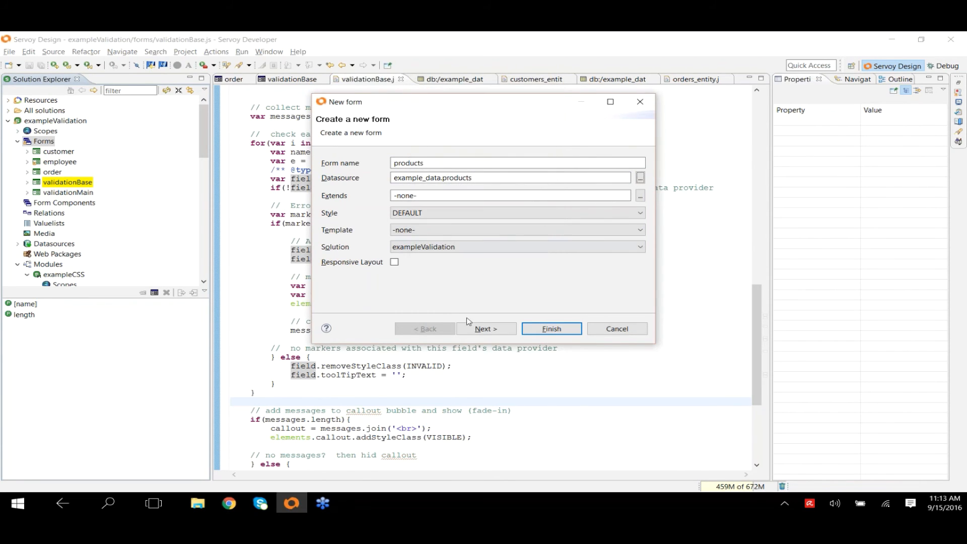
click(485, 328)
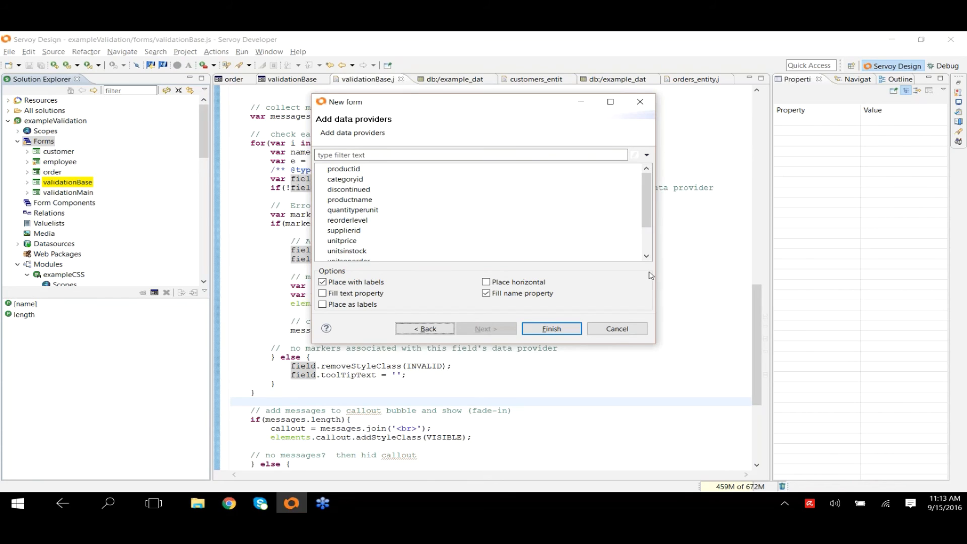
Step: Add productname, unitprice and unitsinstock fields placed horizontally and finish the products form
click(349, 199)
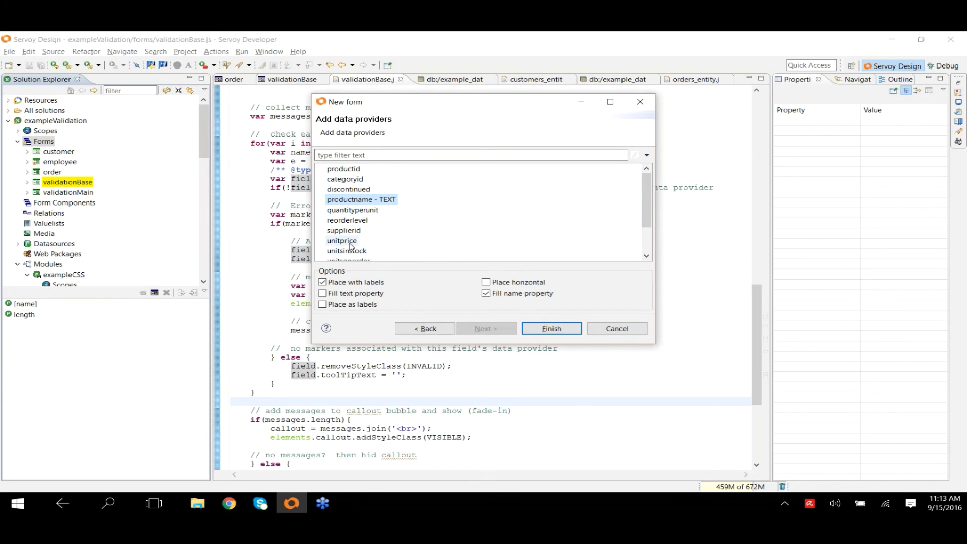
click(341, 240)
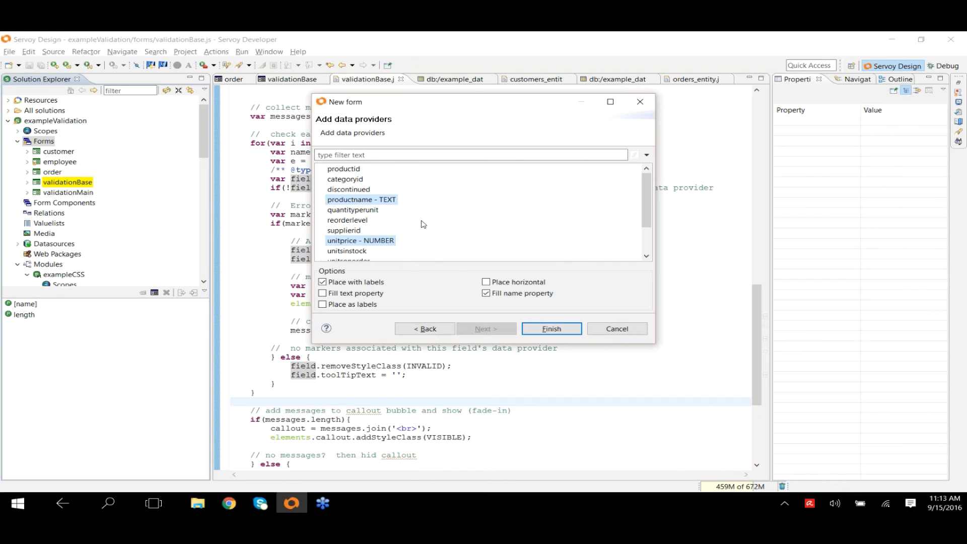
click(486, 282)
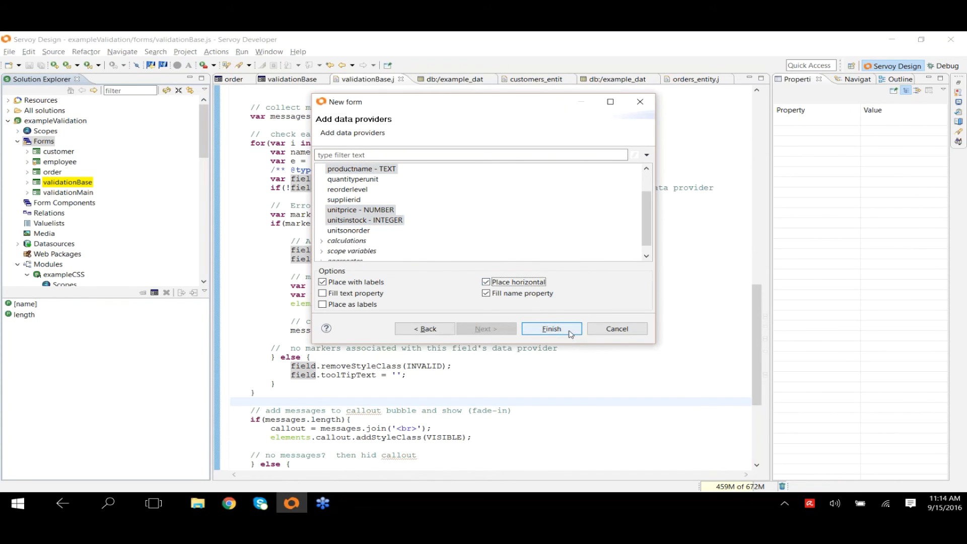
click(550, 328)
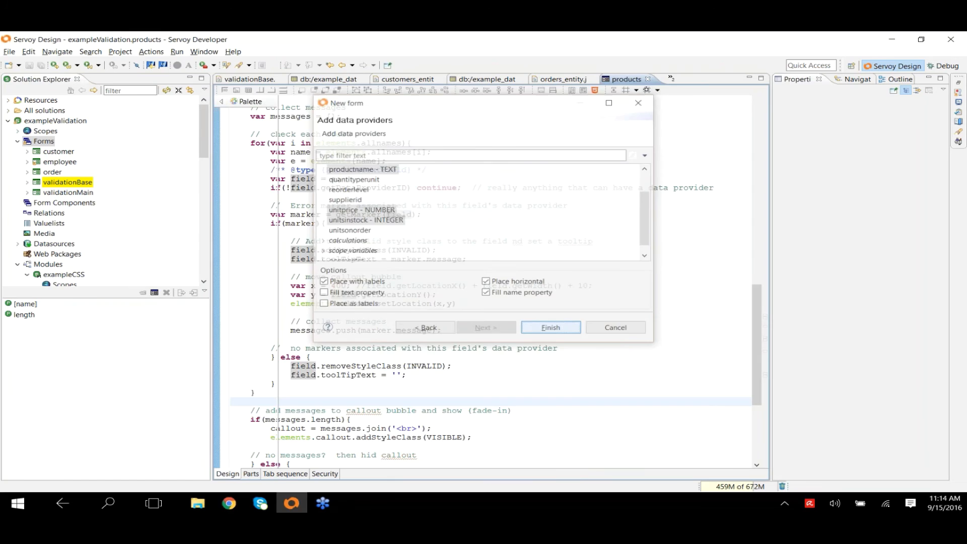
click(549, 327)
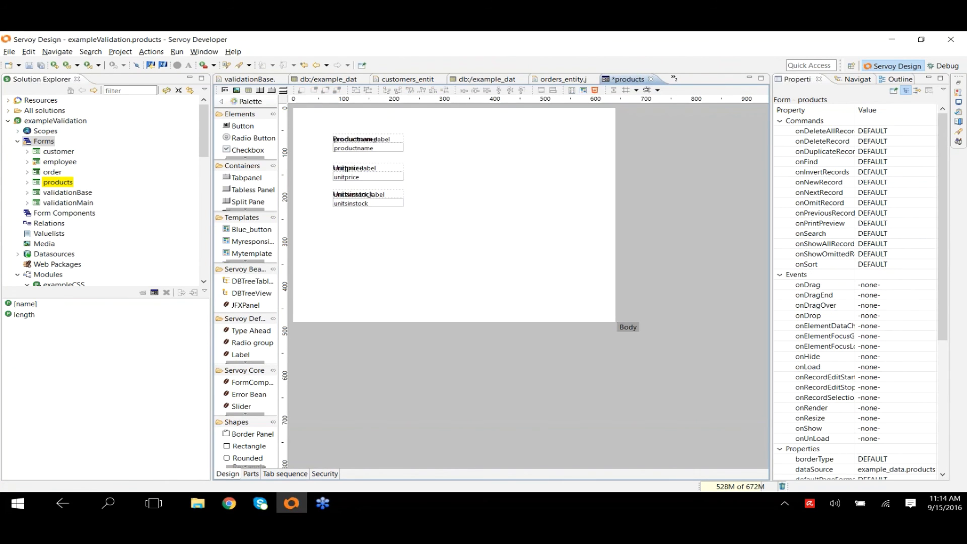
scroll(down, 3)
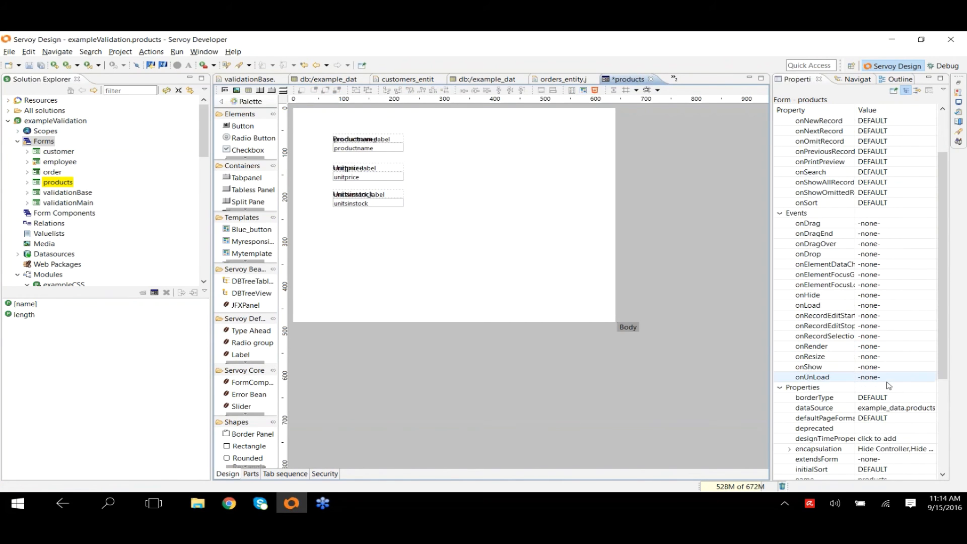
scroll(down, 3)
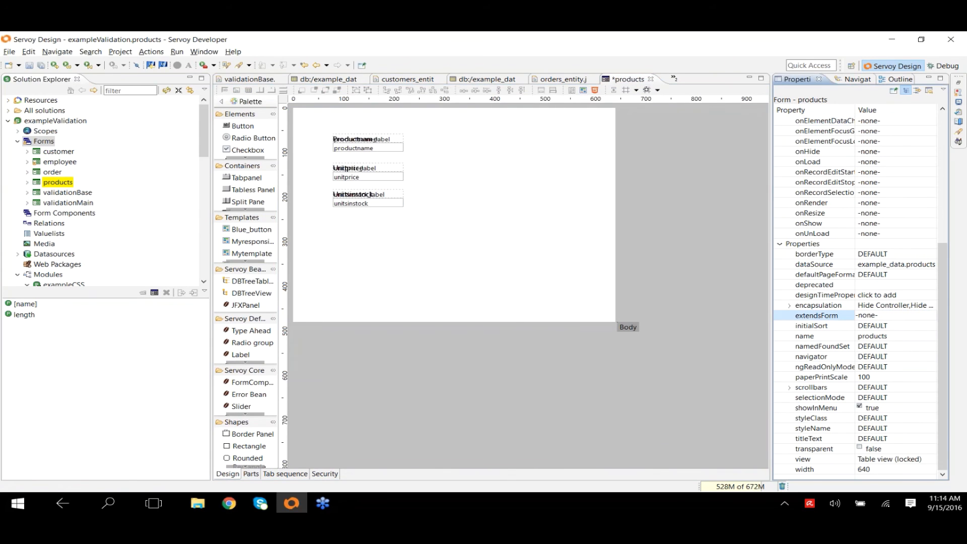
click(876, 315)
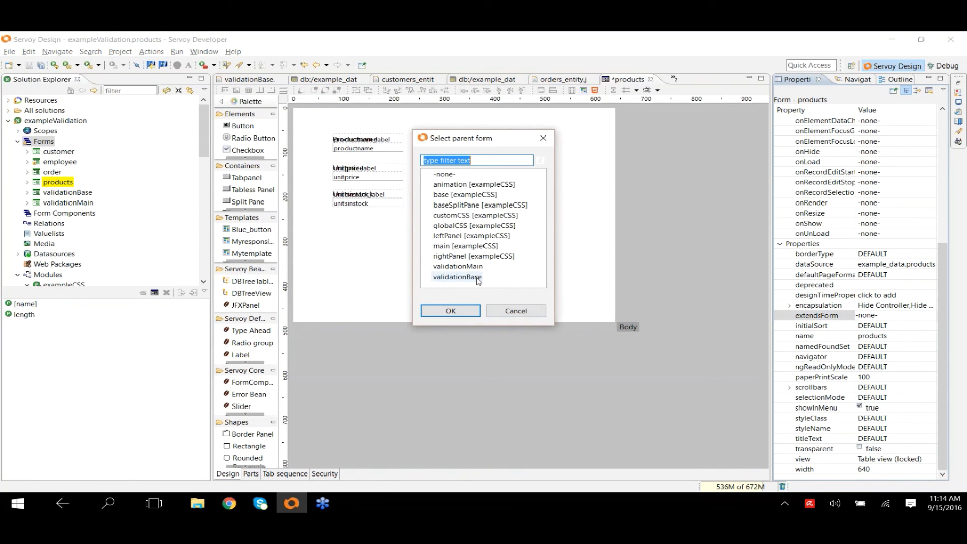
click(449, 311)
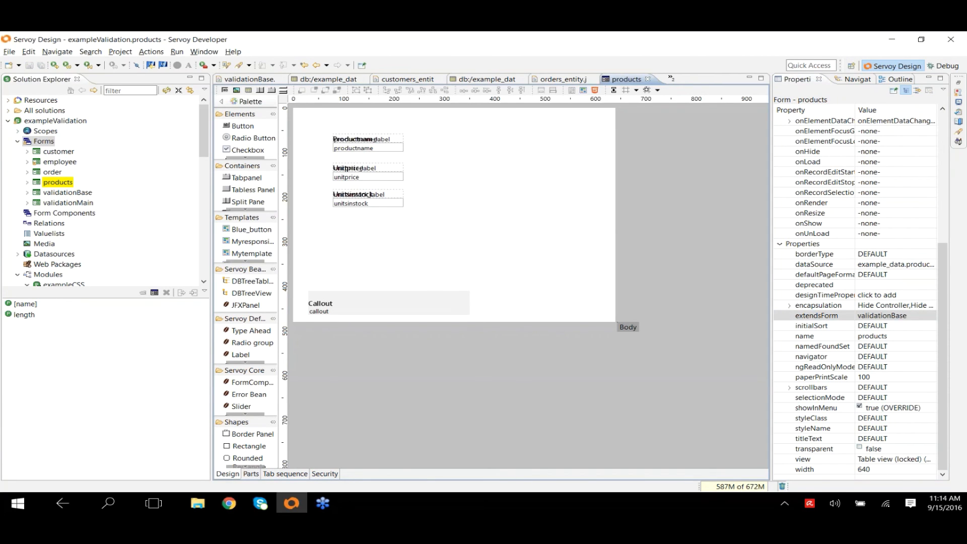
mouse_move(660, 250)
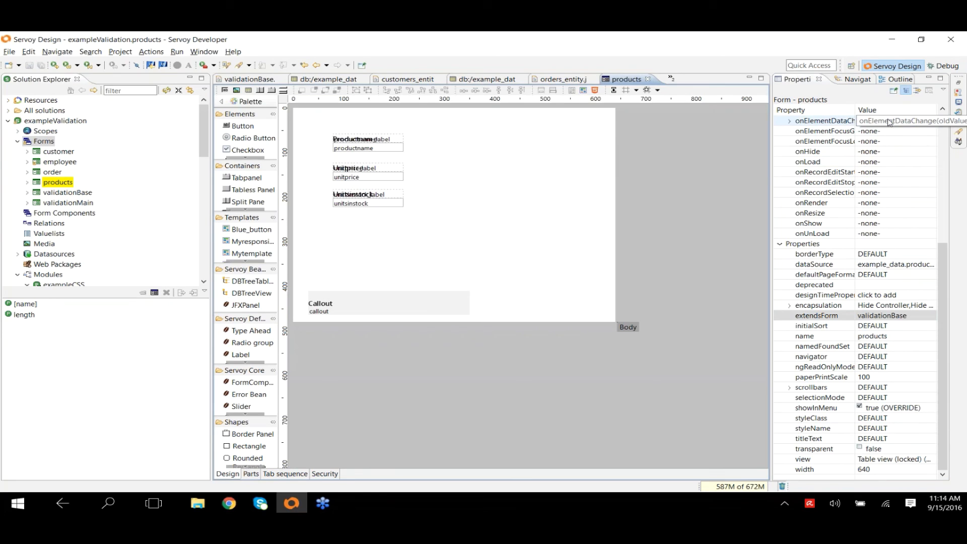
mouse_move(675, 235)
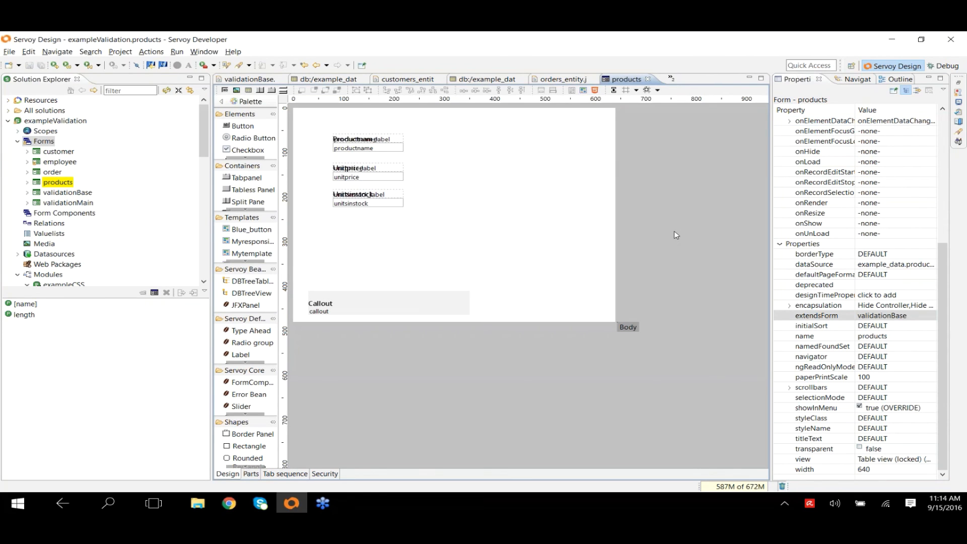
mouse_move(507, 240)
text(*main)
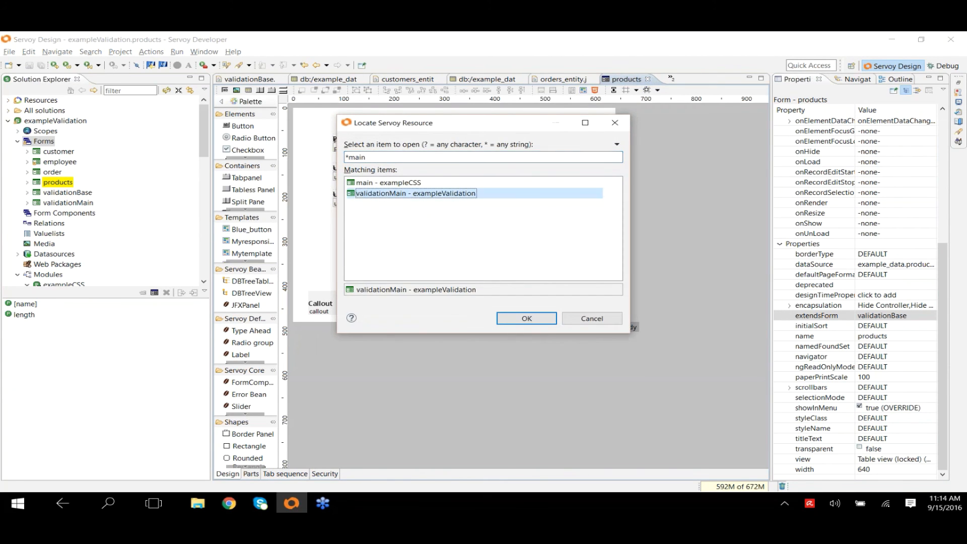
Step: Add the products form as a tab on validationMain's tab panel and locate the products data source
click(525, 319)
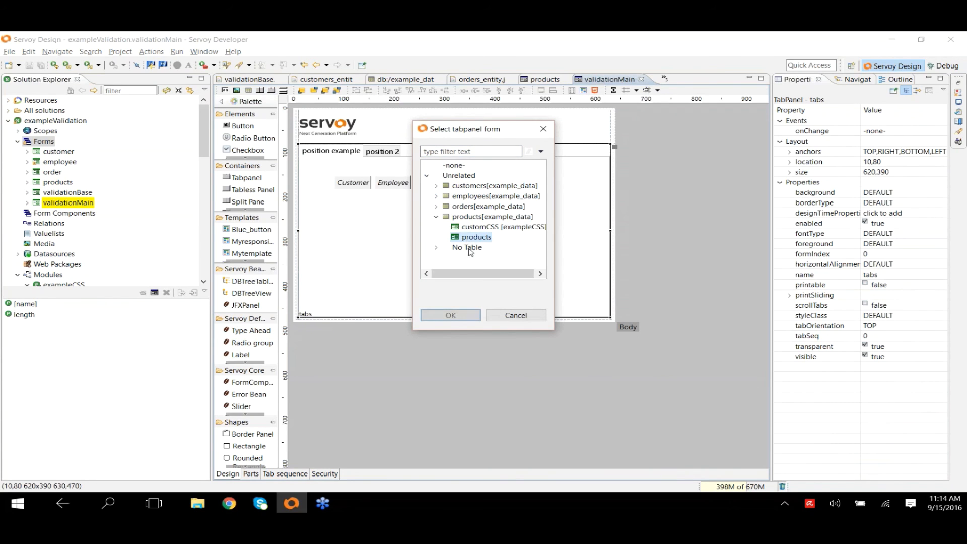
click(450, 315)
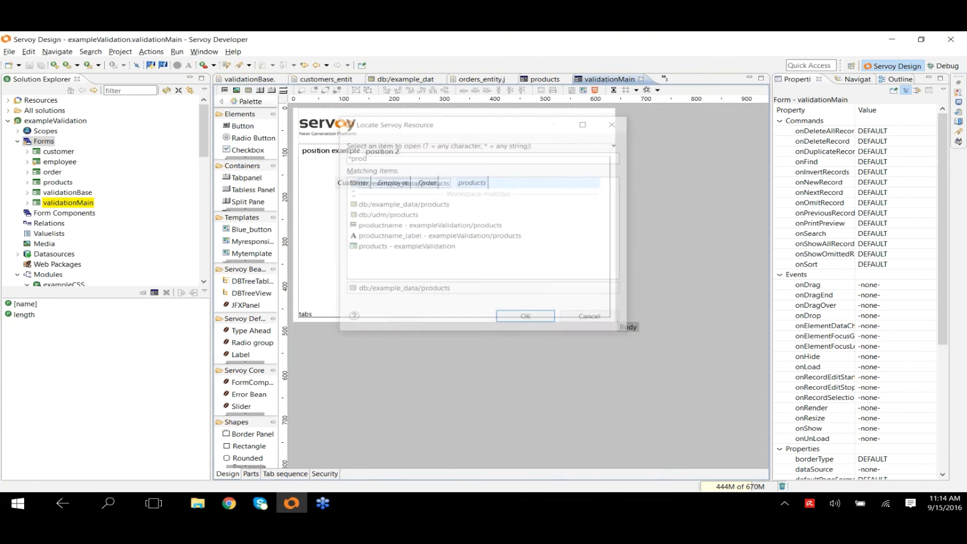
click(525, 315)
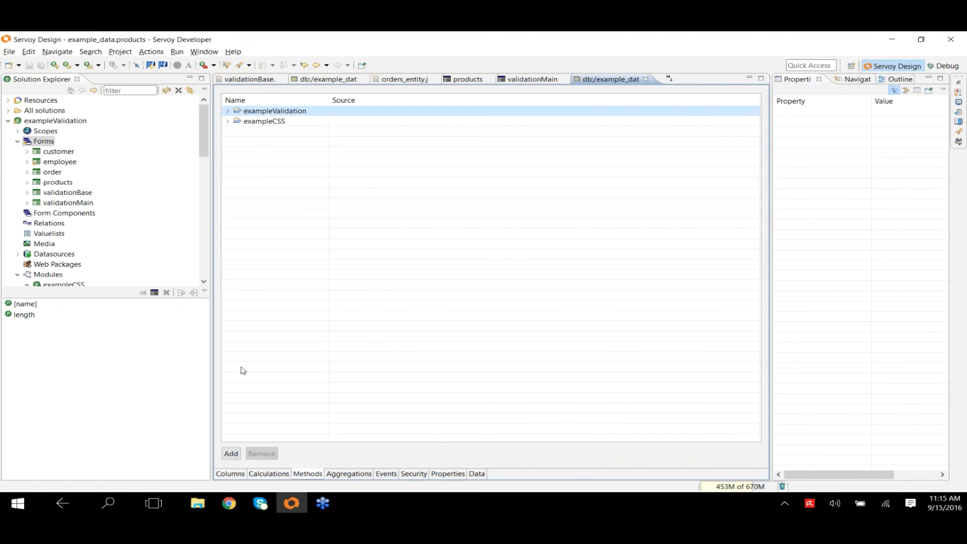
Step: Add a new entity method on db:/example_data/products and name it validate
click(231, 454)
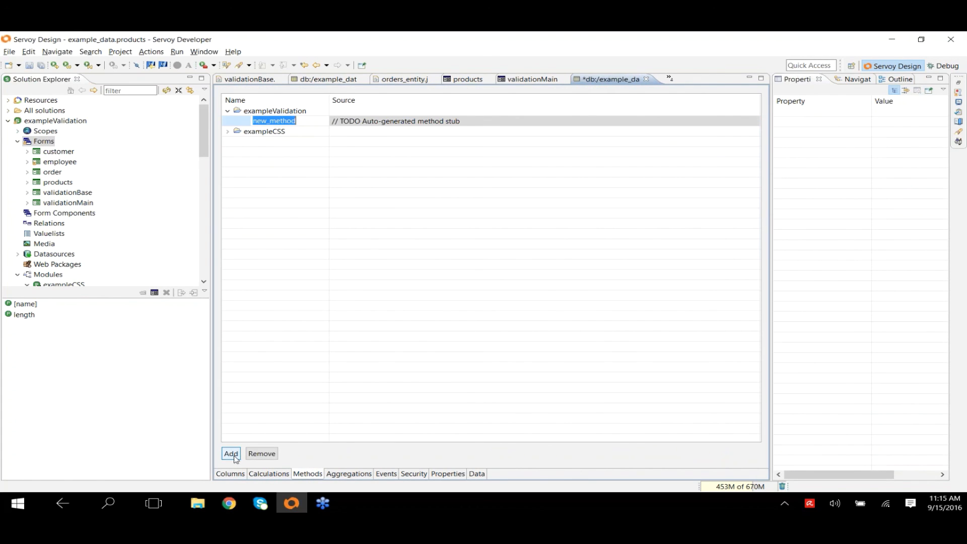
text(v)
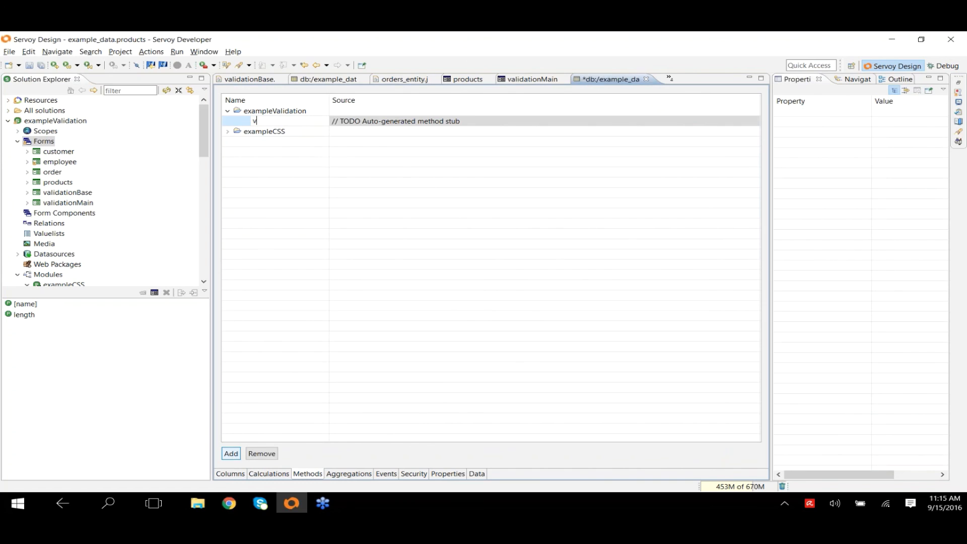
text(ali)
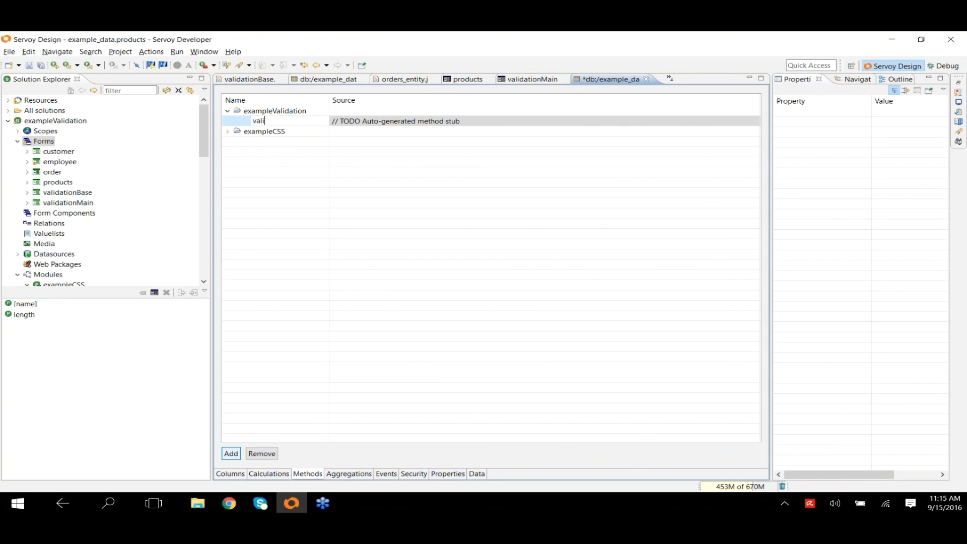
text(dat)
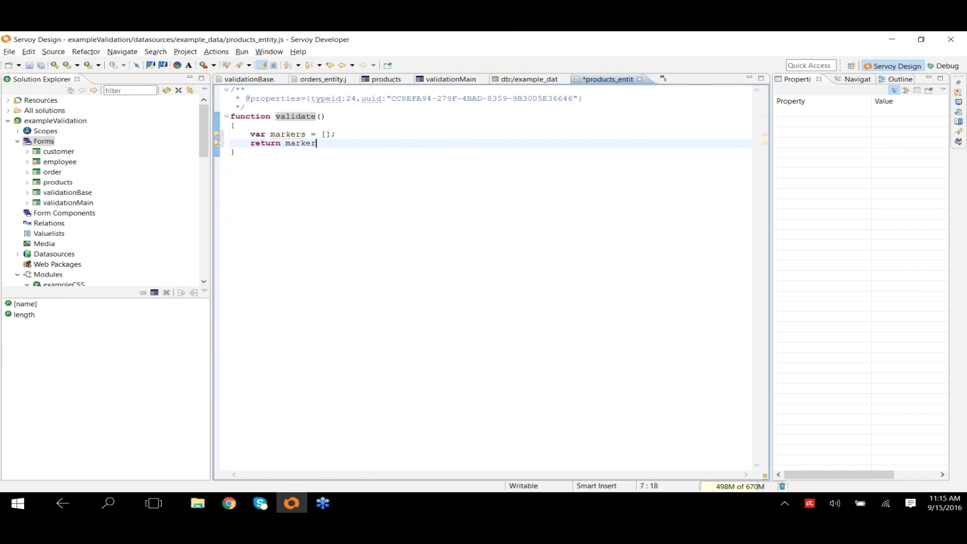
Step: Declare the markers array and add an if block testing unitsinstock < 0
text(s;)
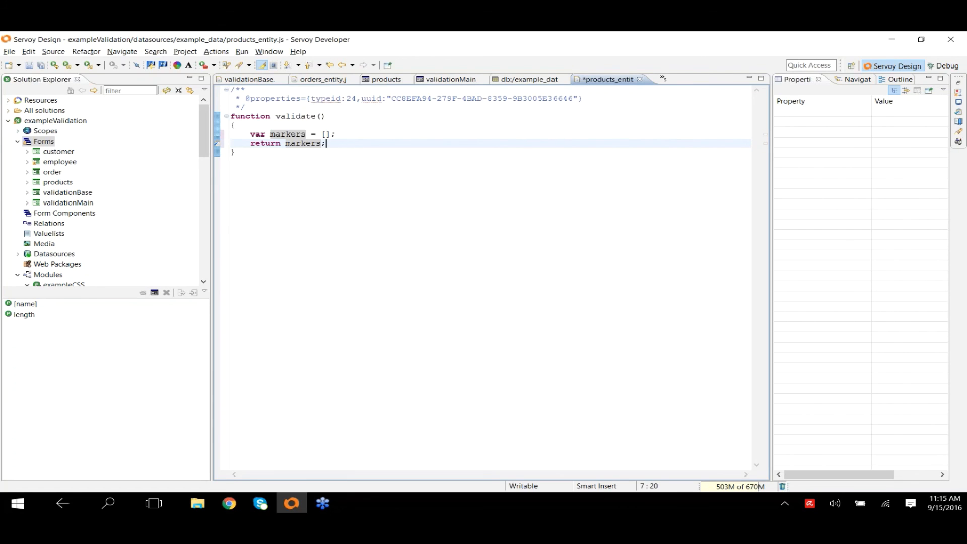
click(328, 134)
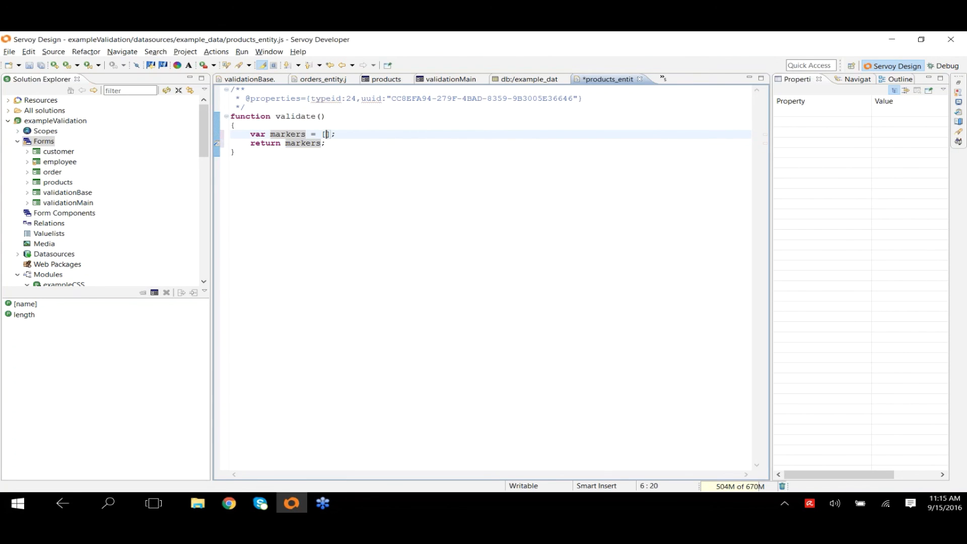
key(Return)
text(if ()
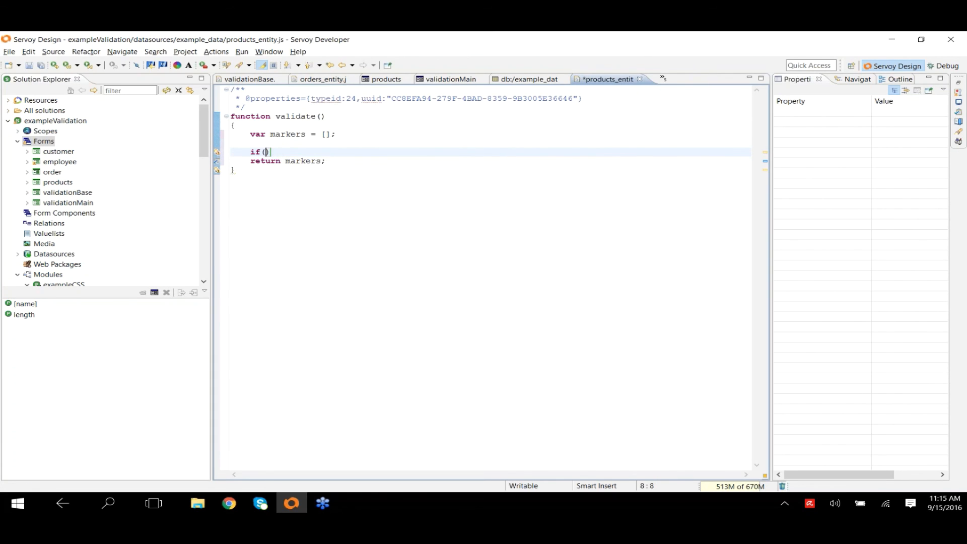
text(getSelectedRecord()
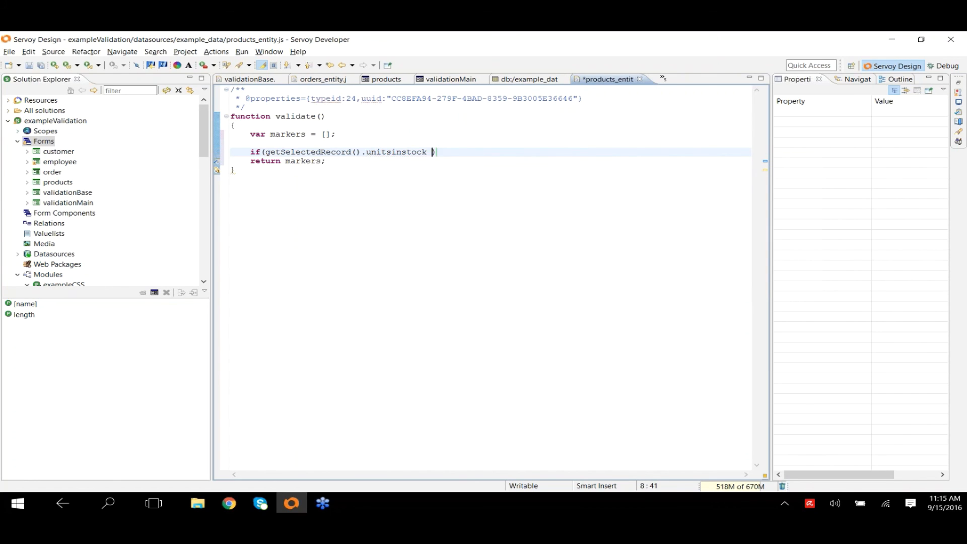
text(< 0)
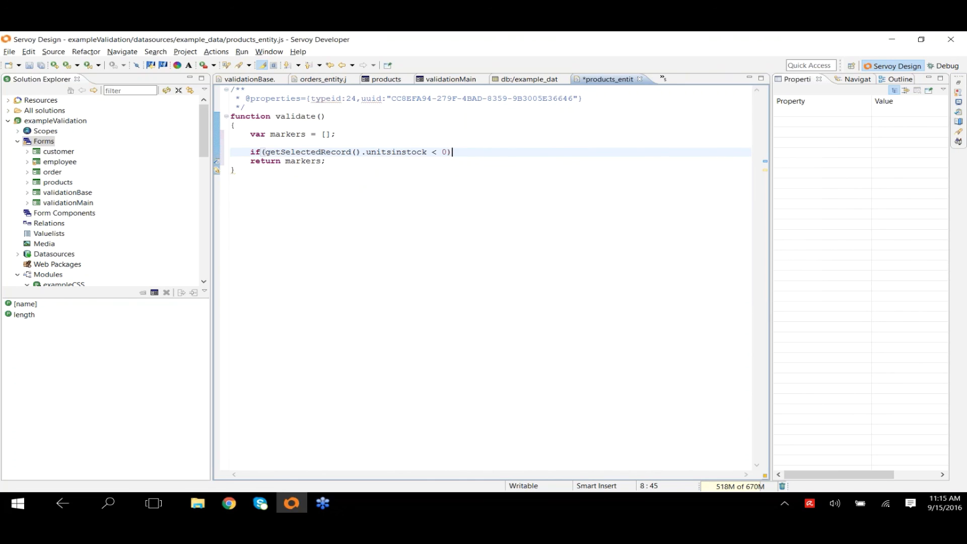
text({)
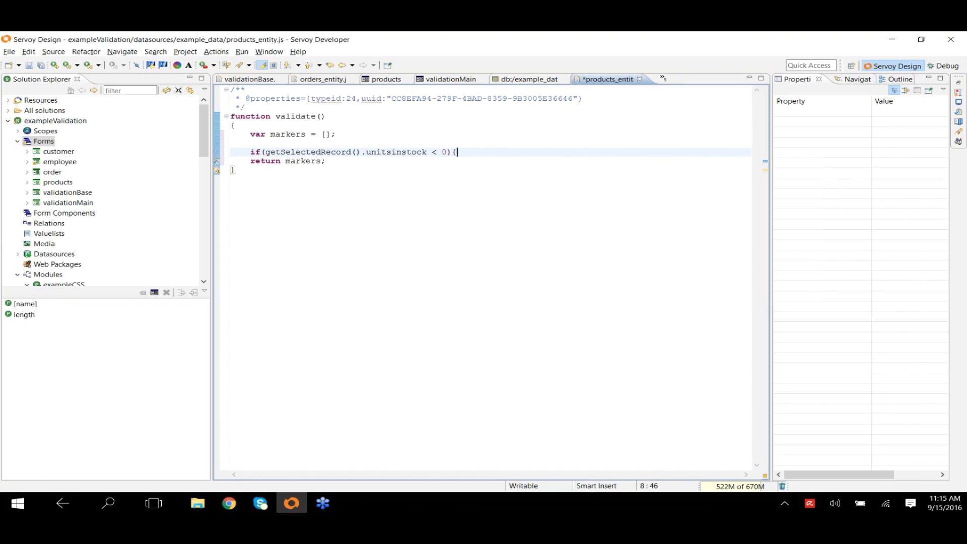
key(Return)
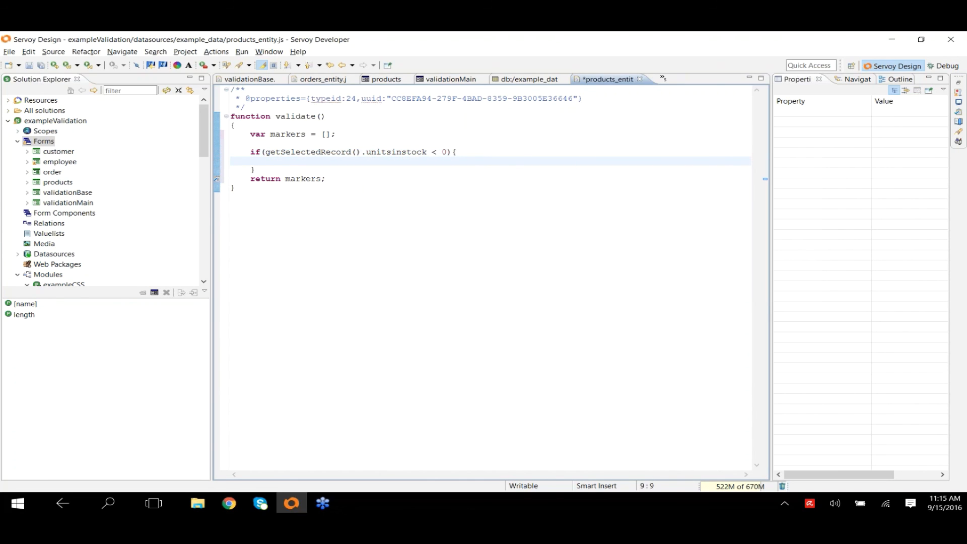
Step: Push a marker {dataProviderID:'unitsinstock', message:'Cannot be negative'} inside the condition
text(markers.push(element))
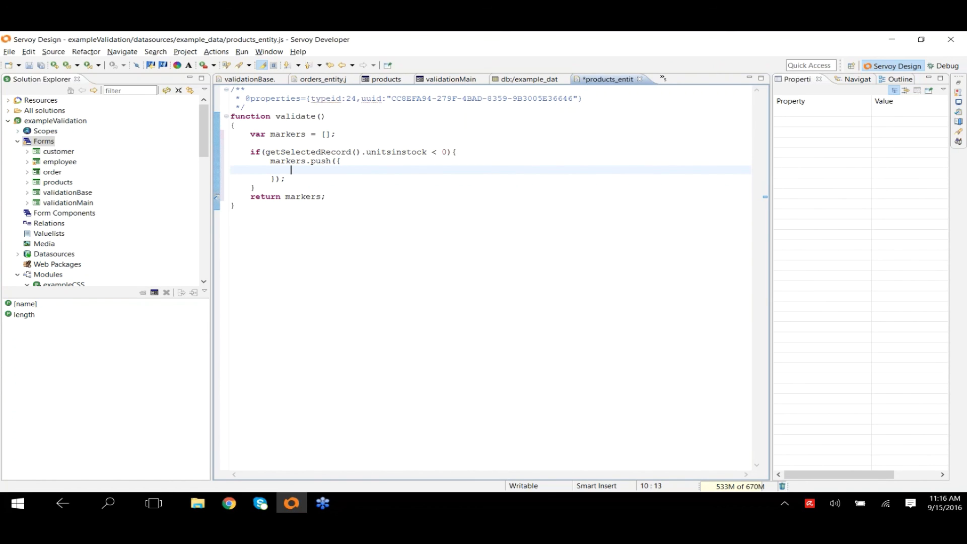
text(dataProviderID:'unitsinstock',)
text(message:'C)
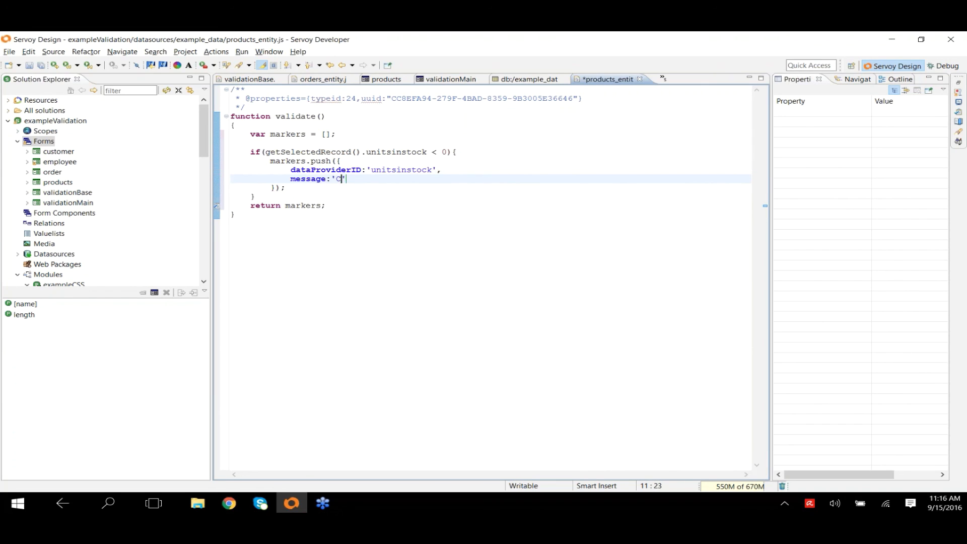
text(annot be negat)
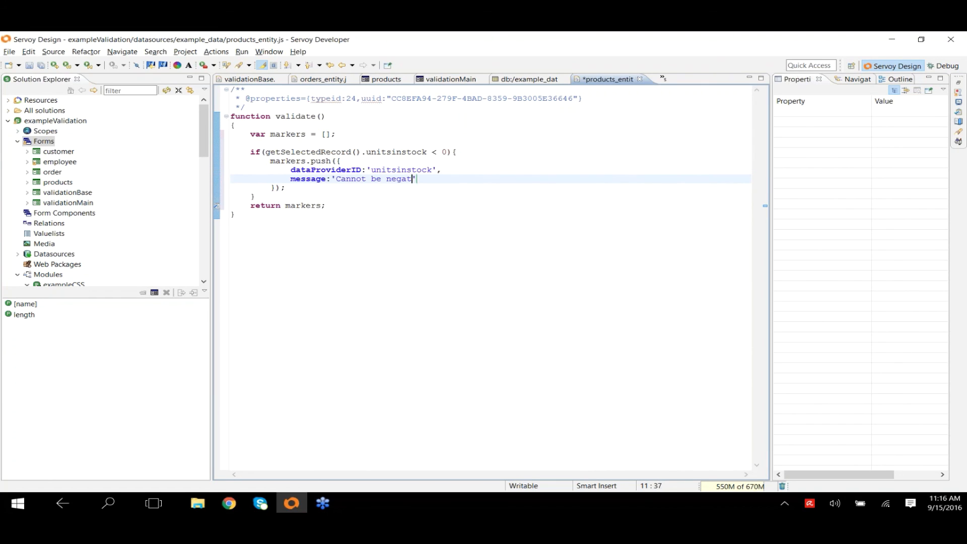
text(ive';)
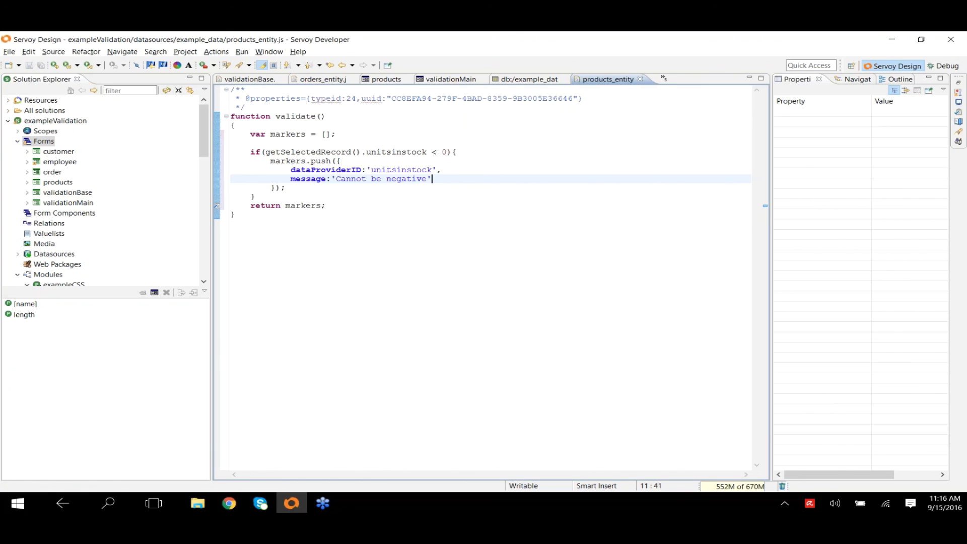
mouse_move(465, 201)
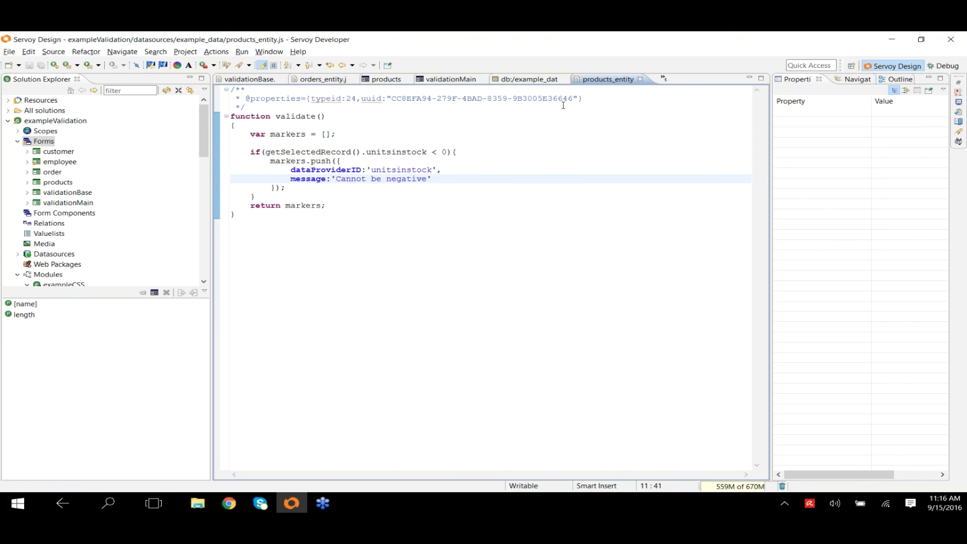
mouse_move(451, 78)
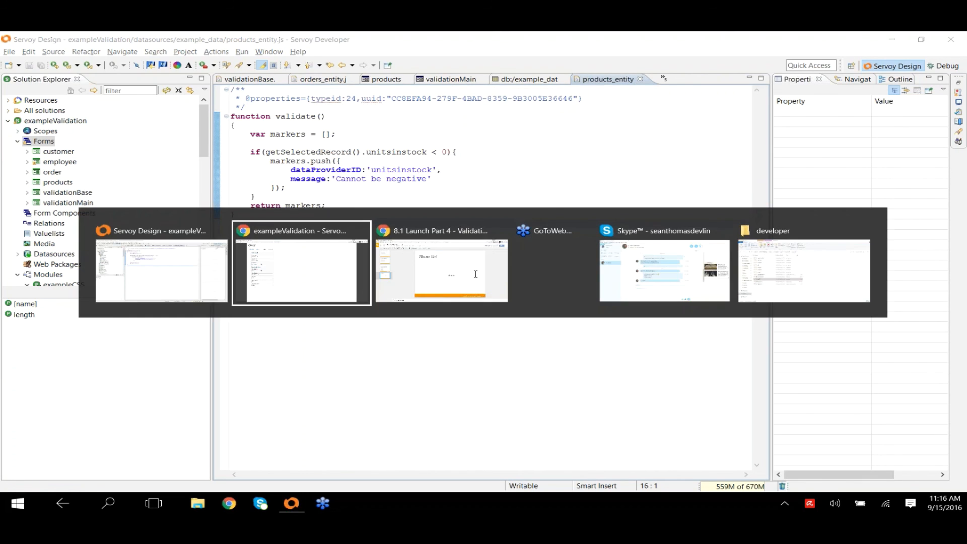
mouse_move(474, 274)
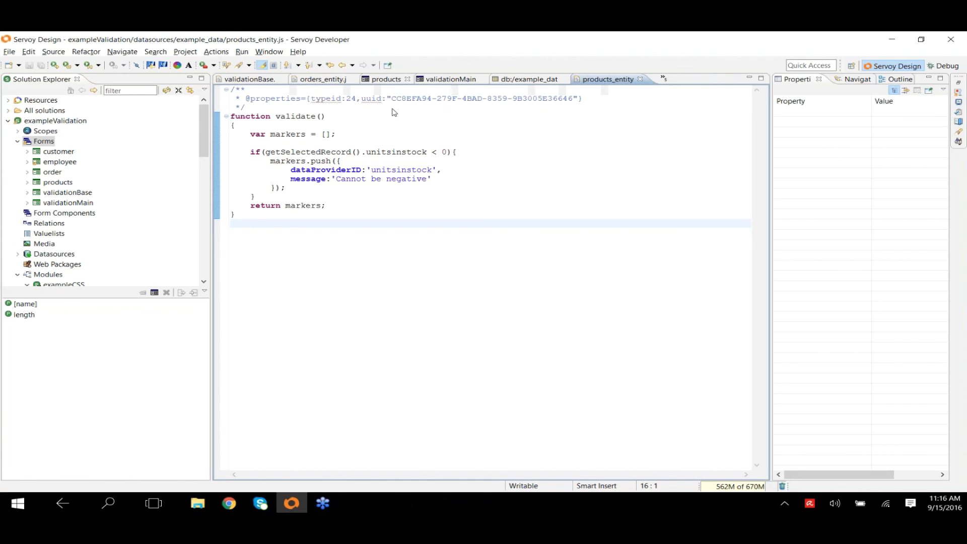
Step: Set the products form's view property to Record view
click(386, 79)
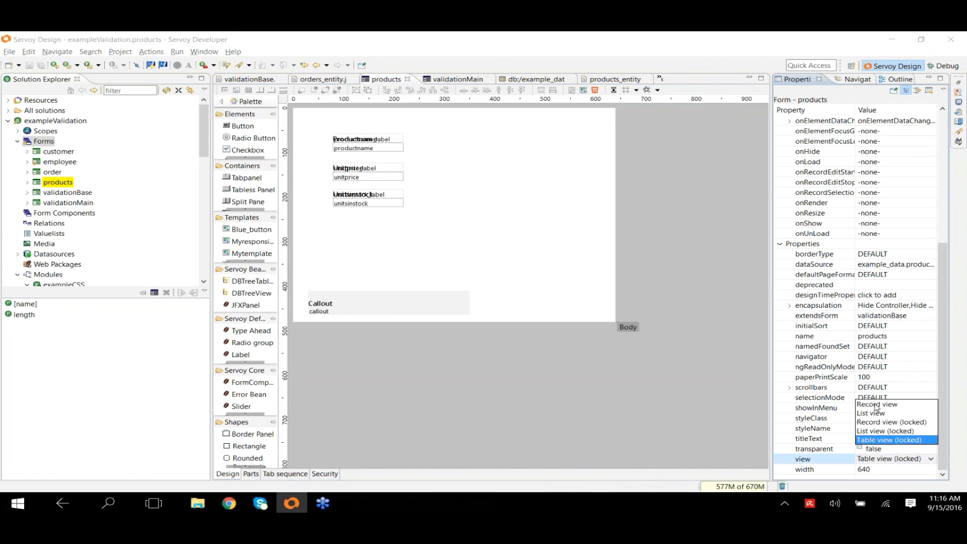
click(875, 403)
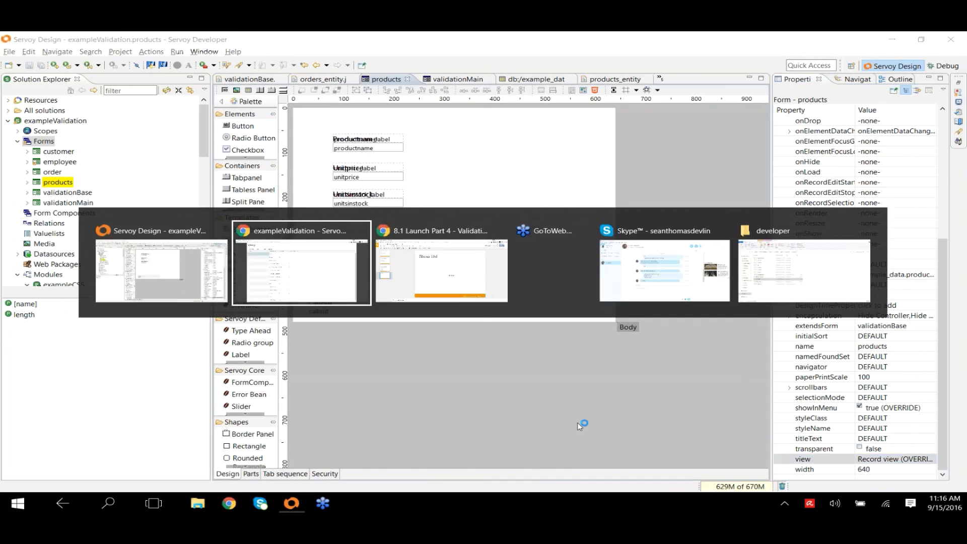
Step: Enter -10 in Unitsinstock for Chai in the Chrome NGClient to trigger the callout
click(301, 262)
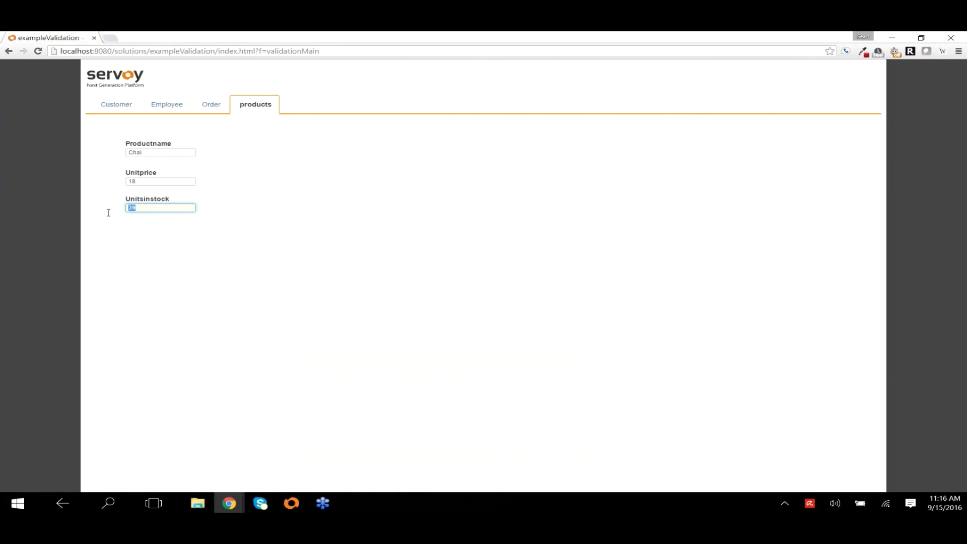
text(-10)
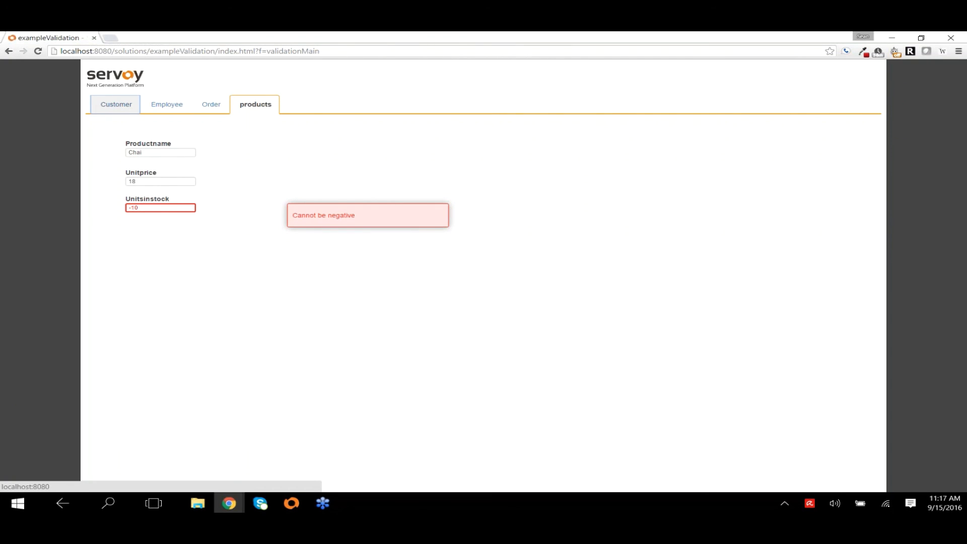
mouse_move(624, 246)
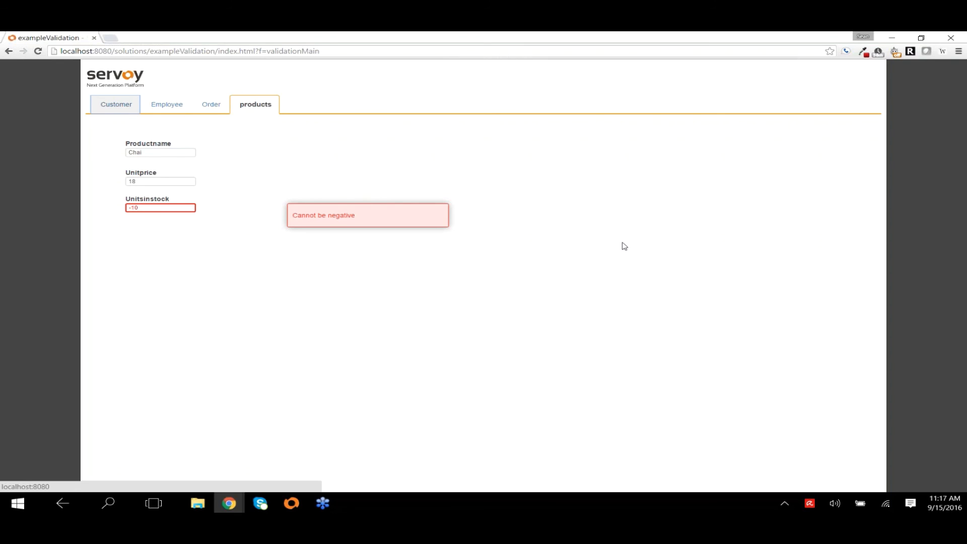